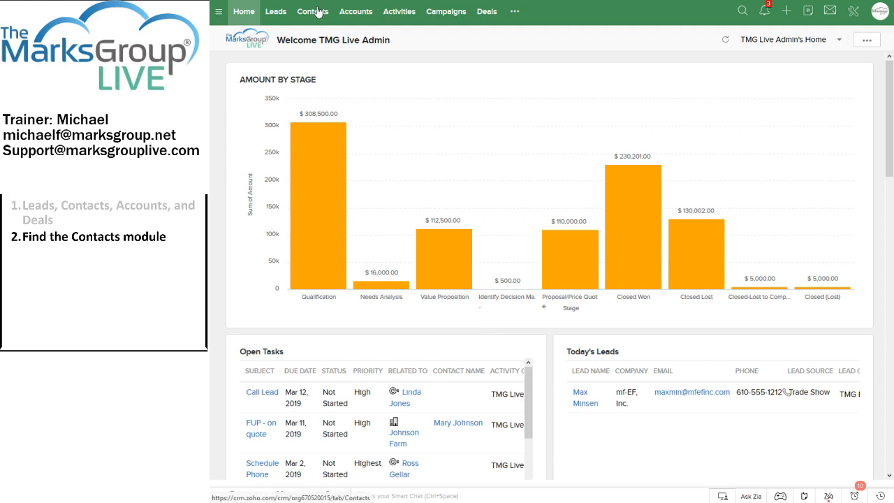
pyautogui.moveTo(320, 21)
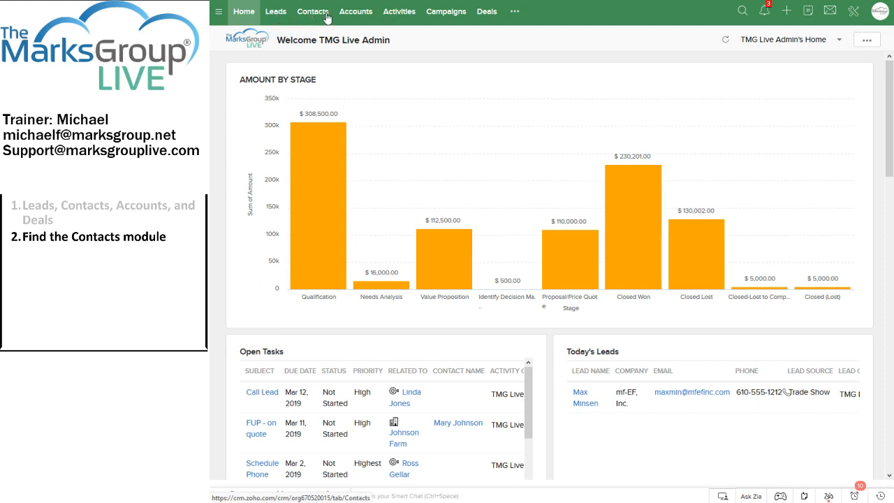
pyautogui.moveTo(356, 11)
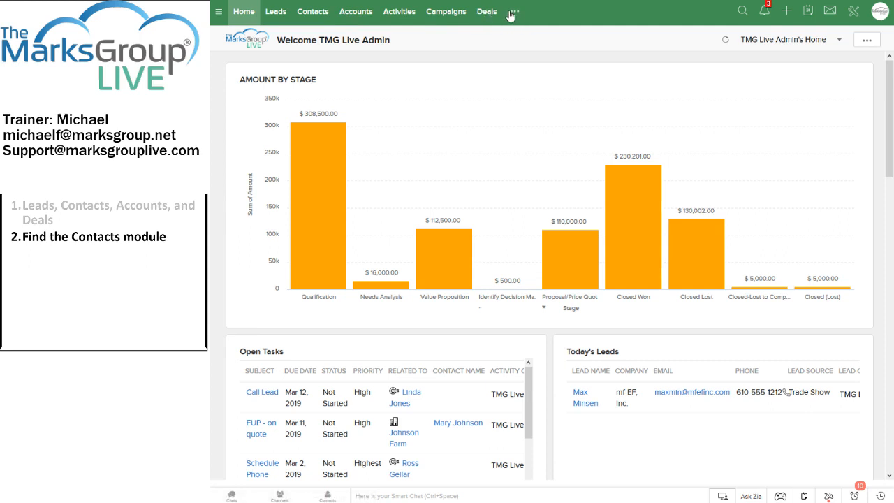
# - Open the more-modules list from the top bar, showing Reports, Products, Invoices and others
pyautogui.click(513, 12)
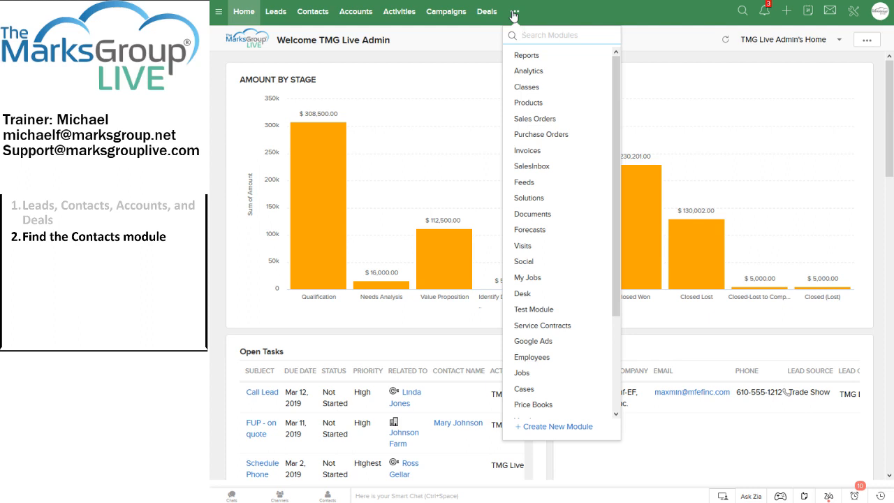
# - Search the additional modules for 'conta', which finds no matching module
pyautogui.write('conta')
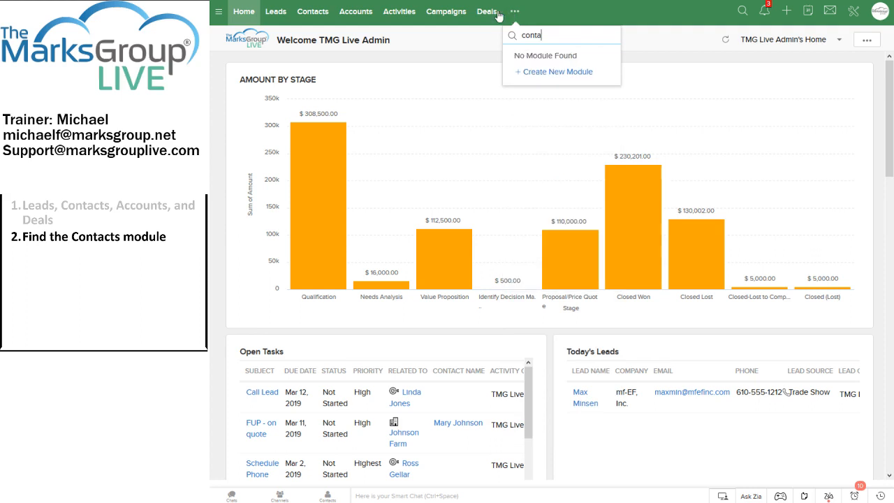
pyautogui.moveTo(399, 11)
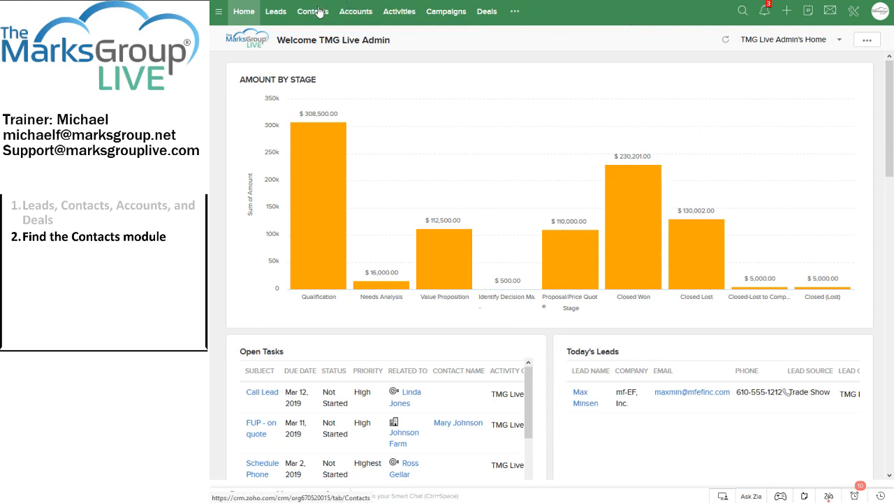
# - Switch to the Contacts module listing 47 contact records
pyautogui.click(311, 11)
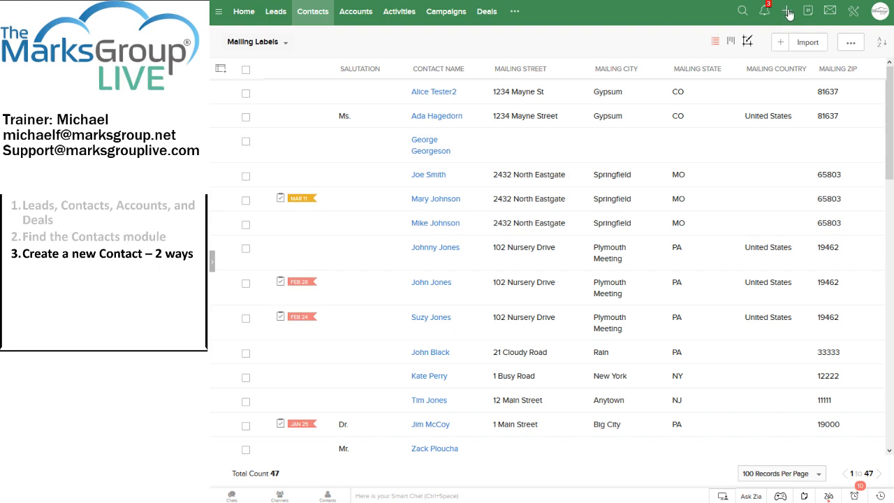
pyautogui.click(788, 11)
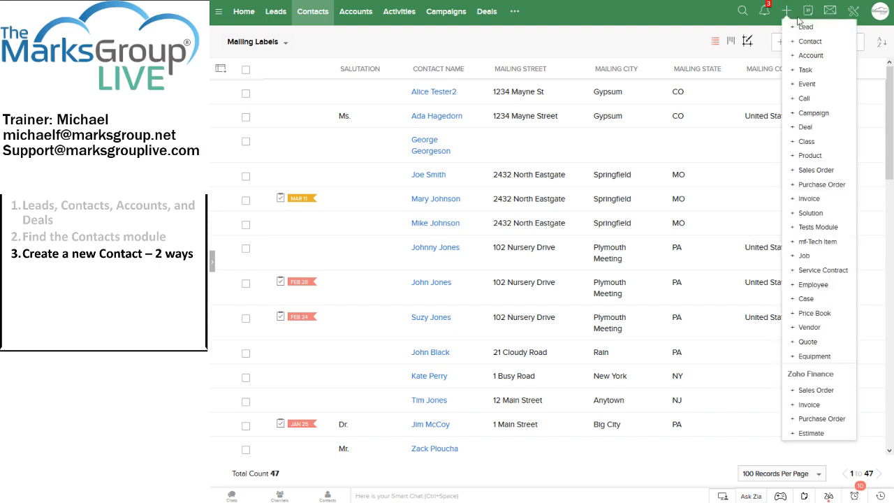
pyautogui.moveTo(809, 41)
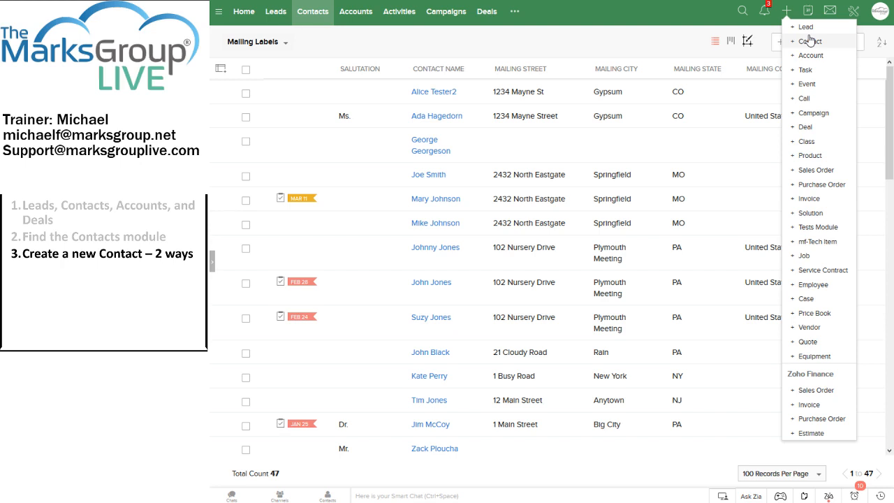
pyautogui.moveTo(795, 36)
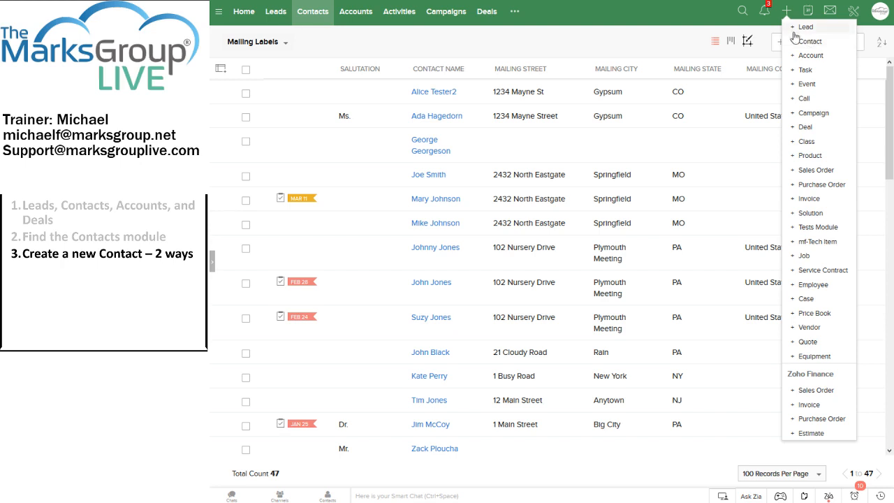
pyautogui.click(276, 11)
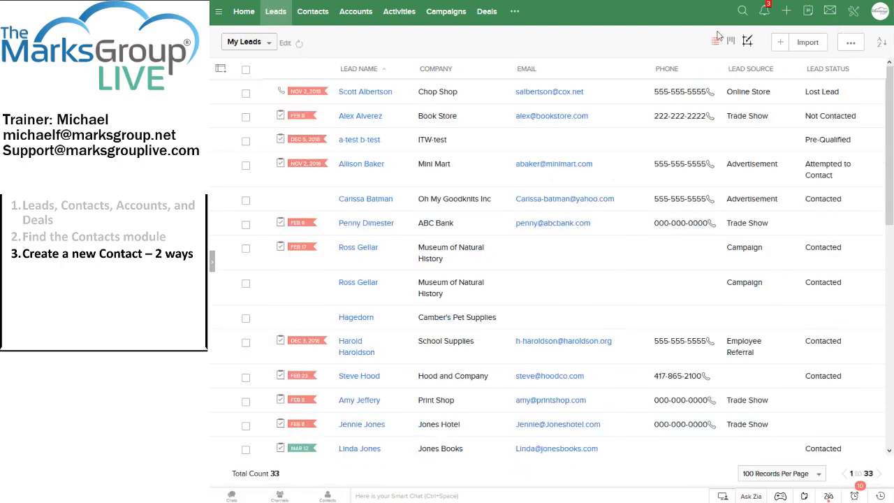
pyautogui.click(786, 11)
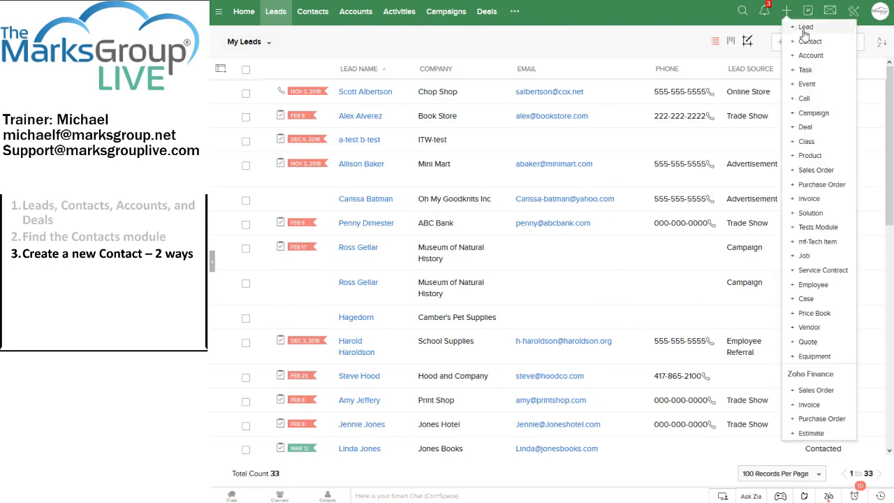
pyautogui.moveTo(788, 12)
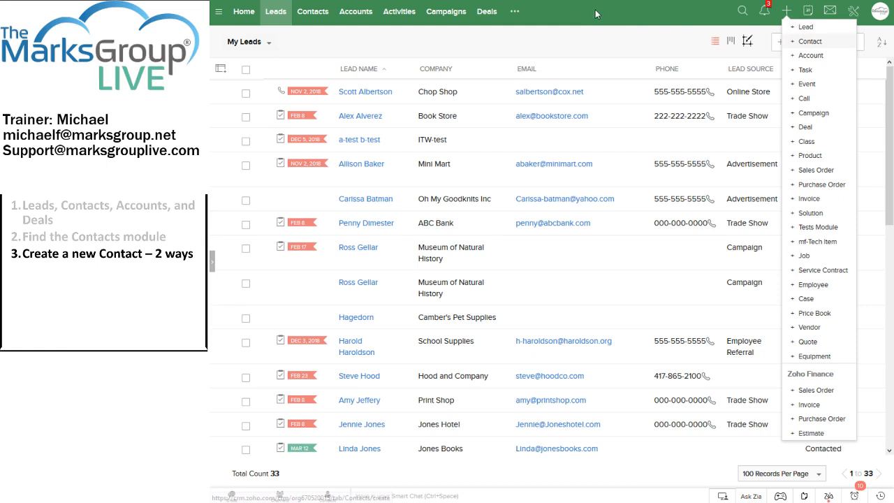
pyautogui.click(312, 12)
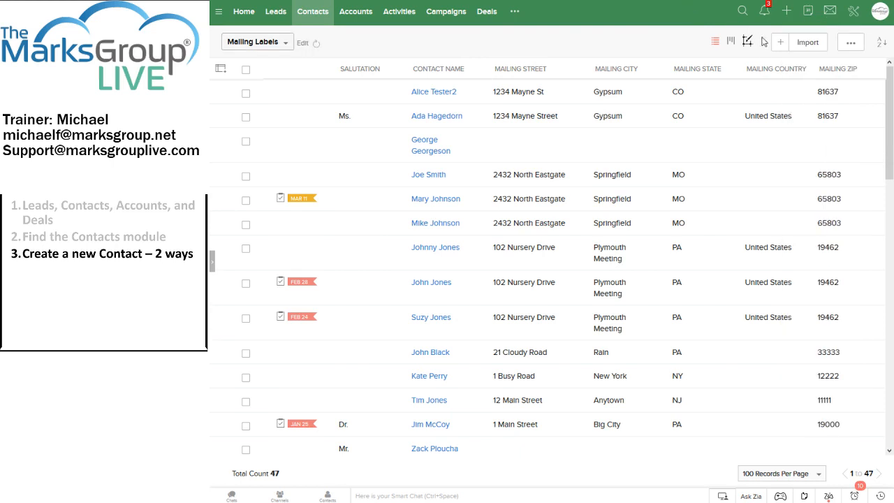
pyautogui.moveTo(780, 47)
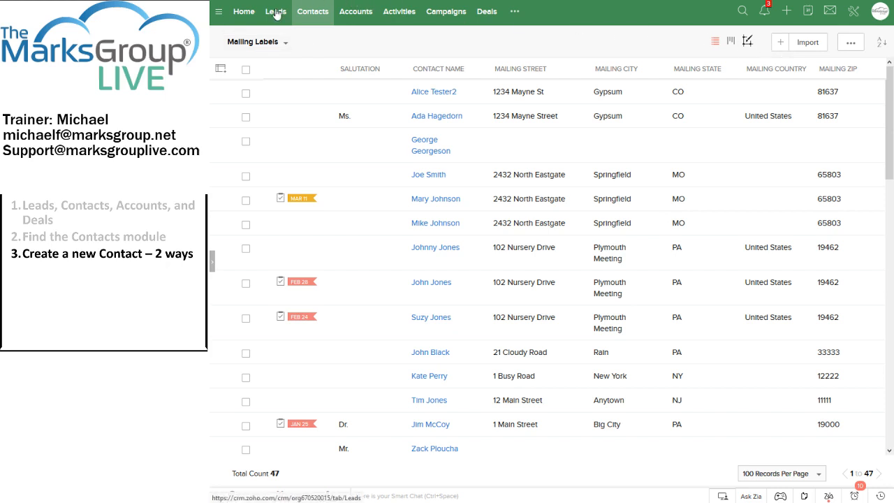
pyautogui.click(275, 12)
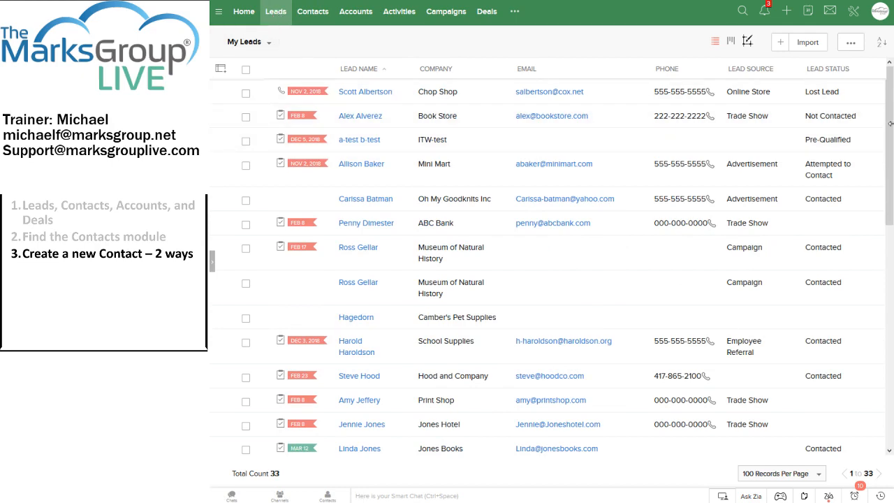
pyautogui.scroll(-3)
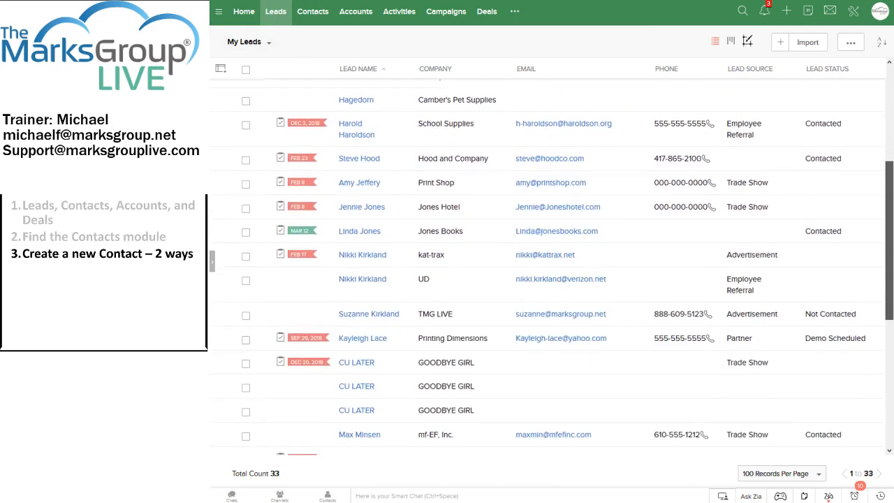
pyautogui.scroll(-3)
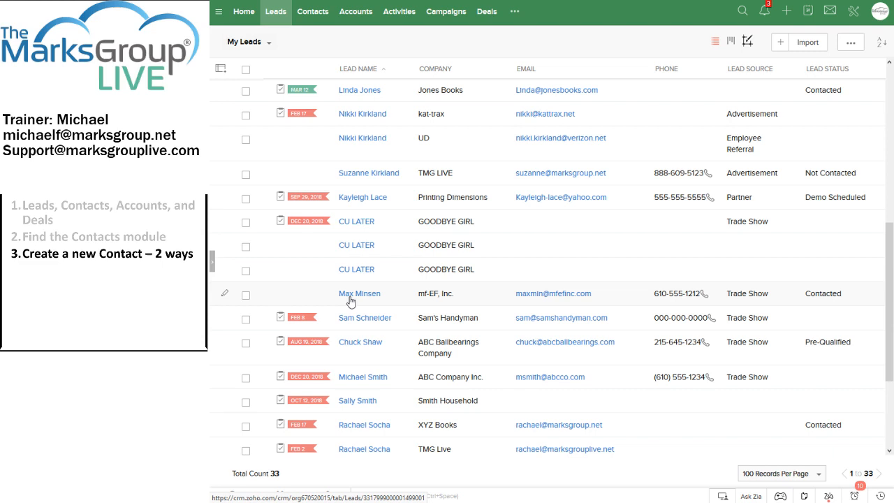
pyautogui.click(359, 293)
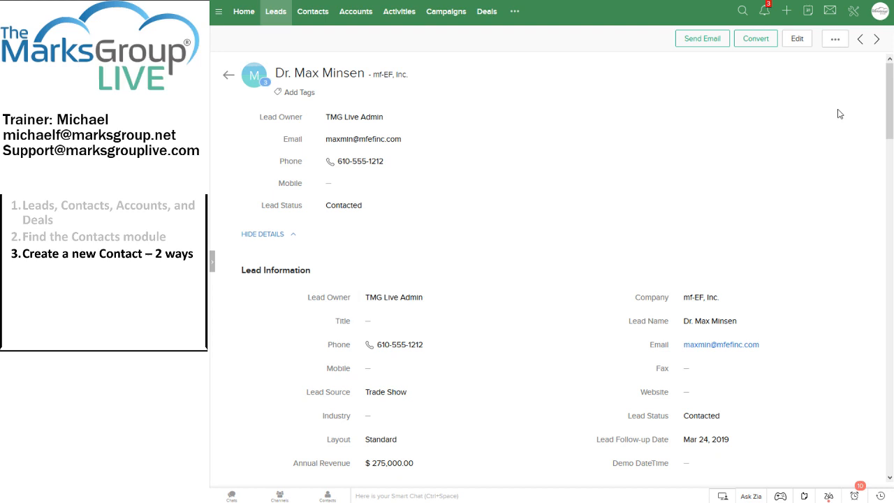
pyautogui.moveTo(569, 276)
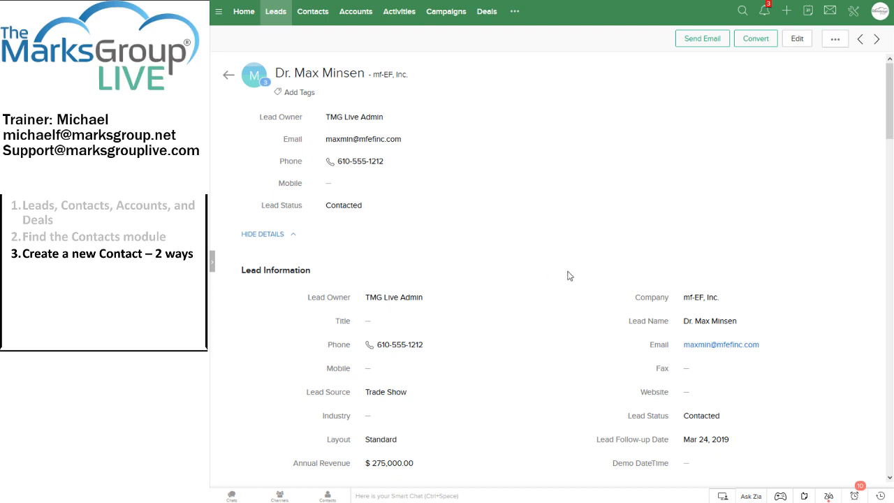
pyautogui.moveTo(889, 111)
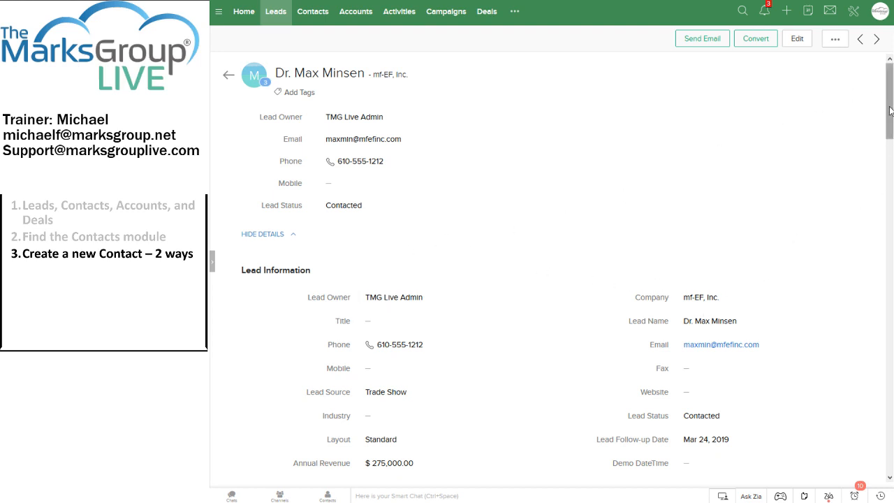
pyautogui.scroll(-3)
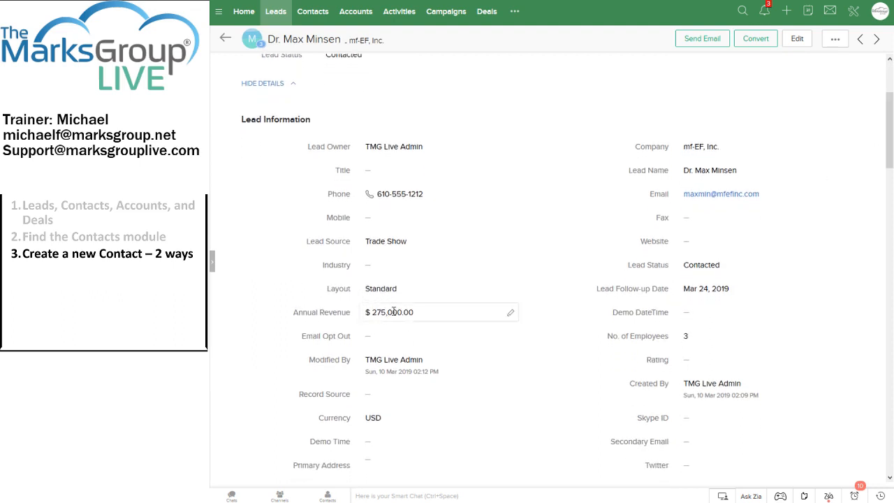
pyautogui.scroll(-3)
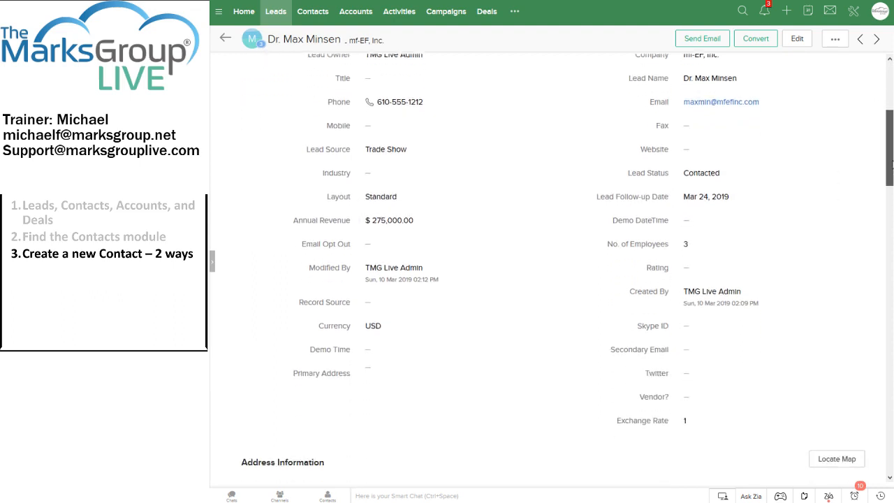
pyautogui.scroll(-3)
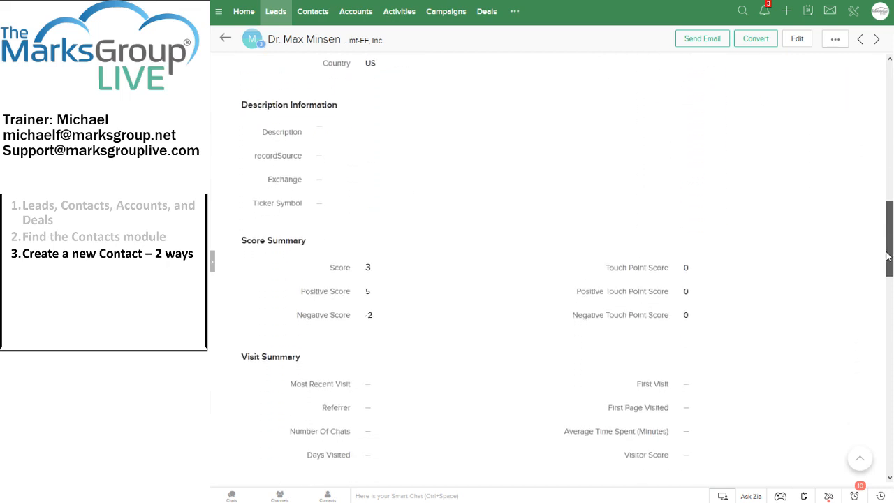
pyautogui.scroll(-3)
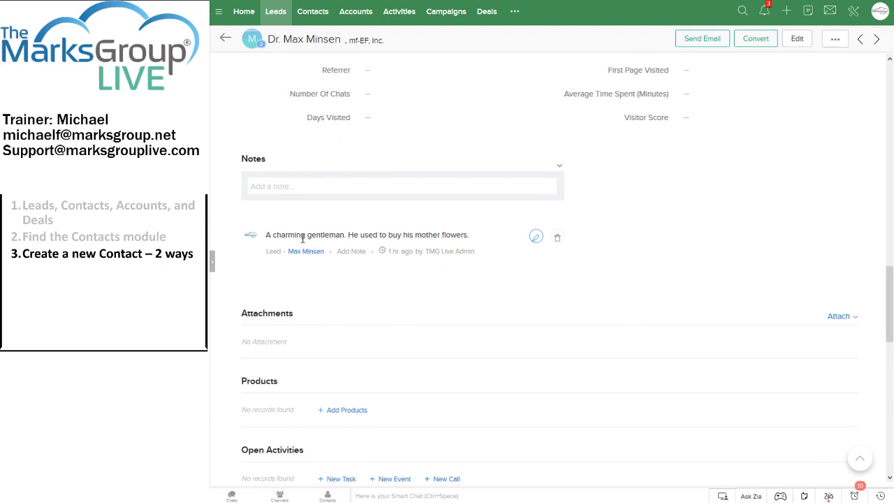
pyautogui.moveTo(431, 84)
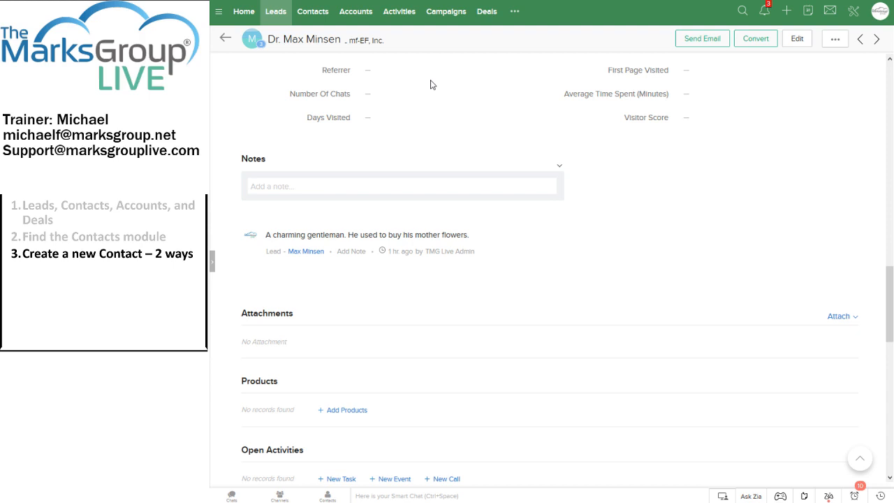
pyautogui.moveTo(702, 39)
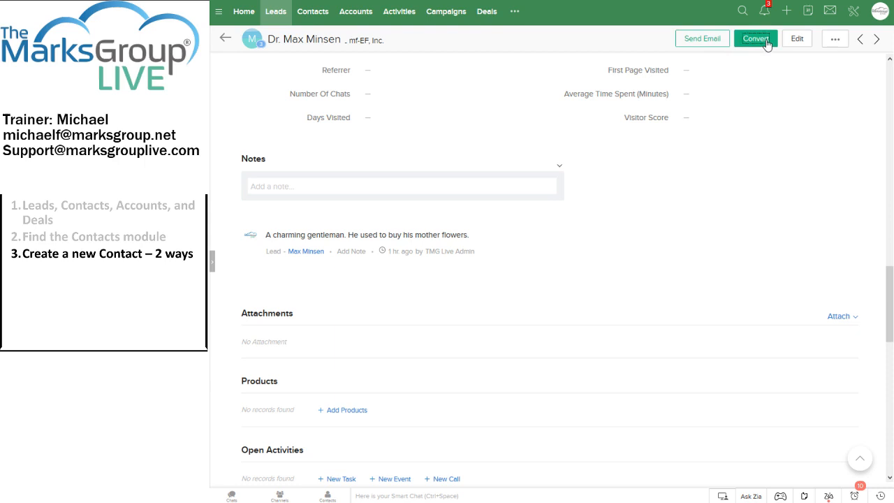
pyautogui.click(755, 38)
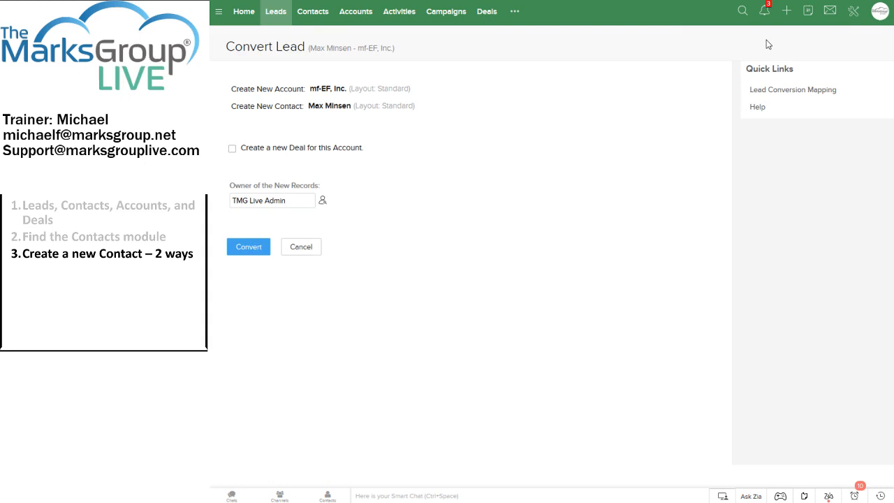
pyautogui.moveTo(683, 57)
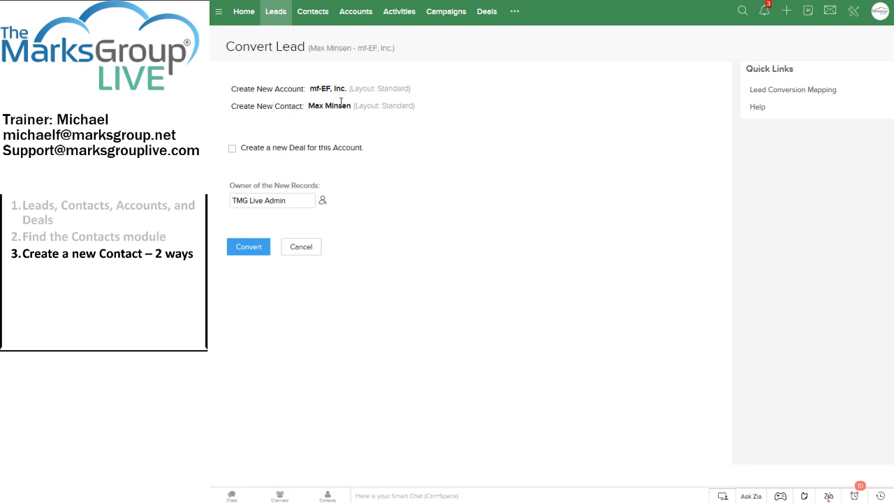
pyautogui.moveTo(276, 145)
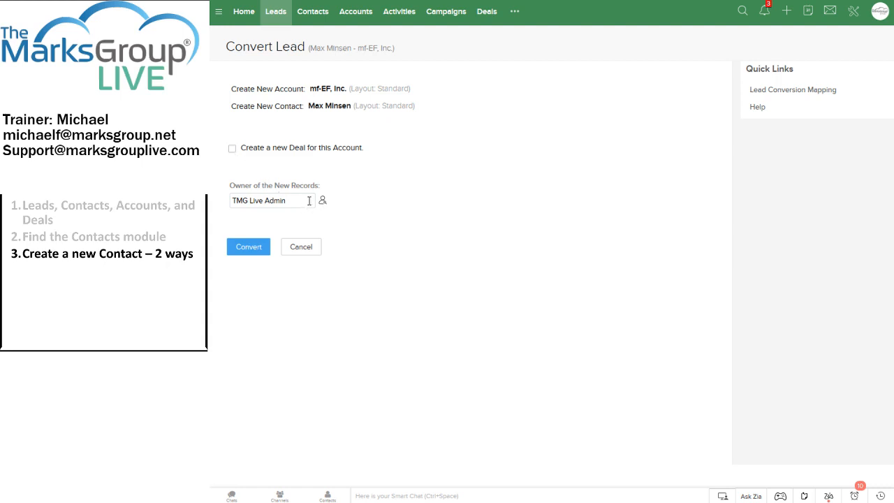
pyautogui.moveTo(320, 202)
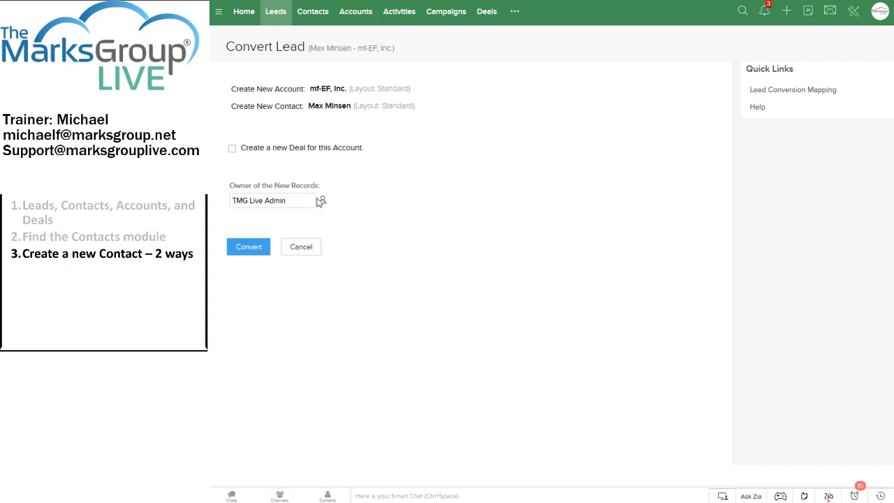
pyautogui.moveTo(322, 203)
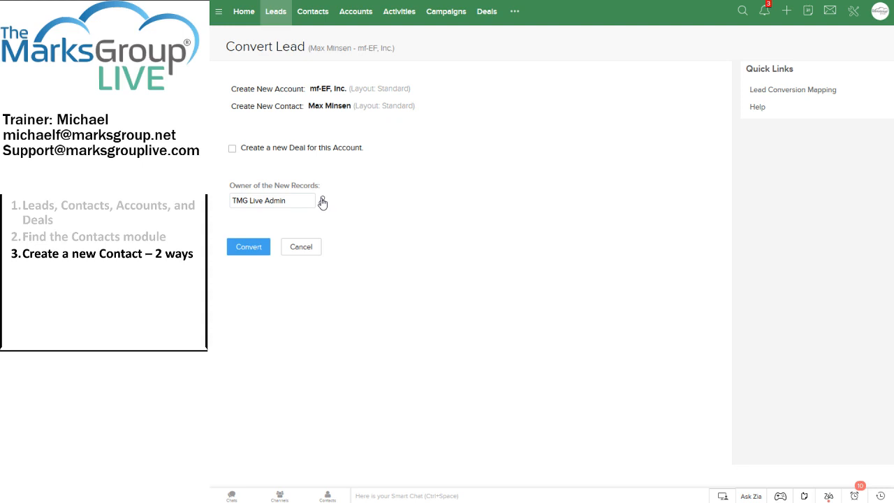
pyautogui.click(322, 201)
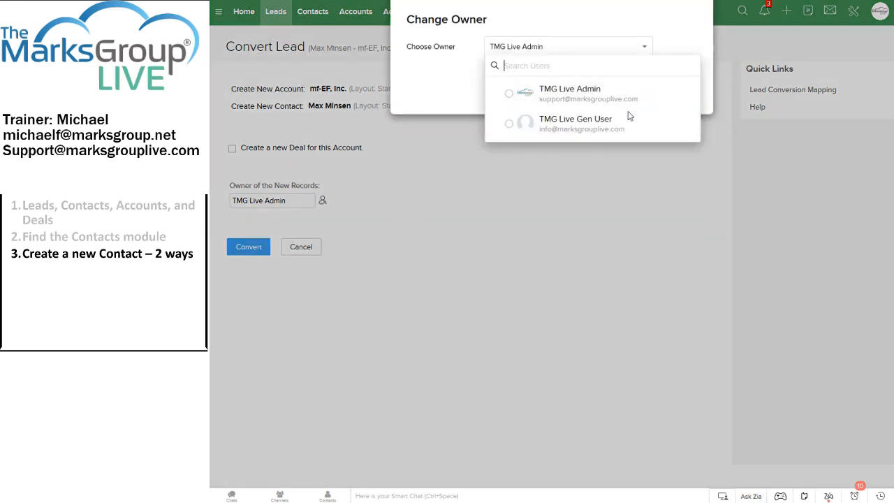
pyautogui.click(569, 93)
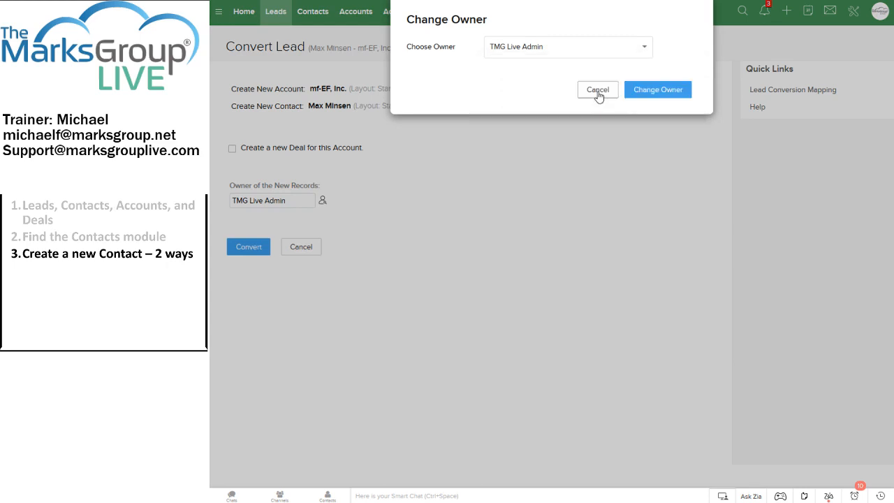
pyautogui.moveTo(615, 96)
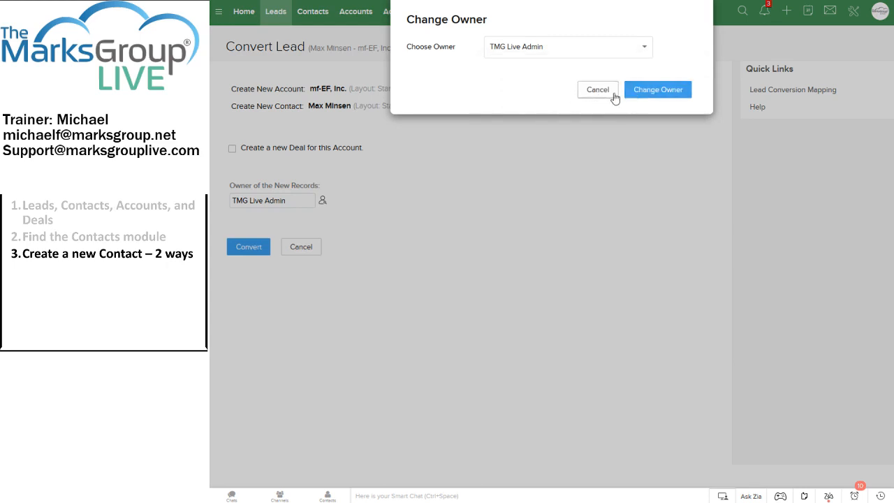
pyautogui.click(598, 89)
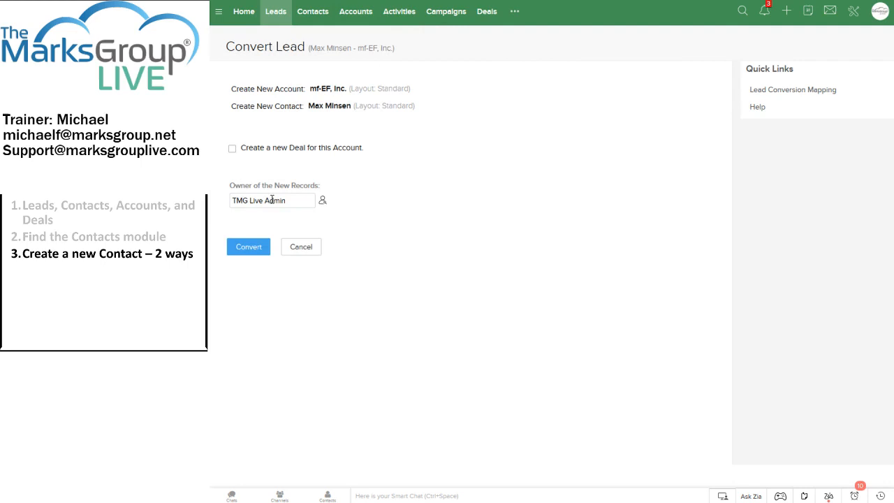
pyautogui.moveTo(291, 213)
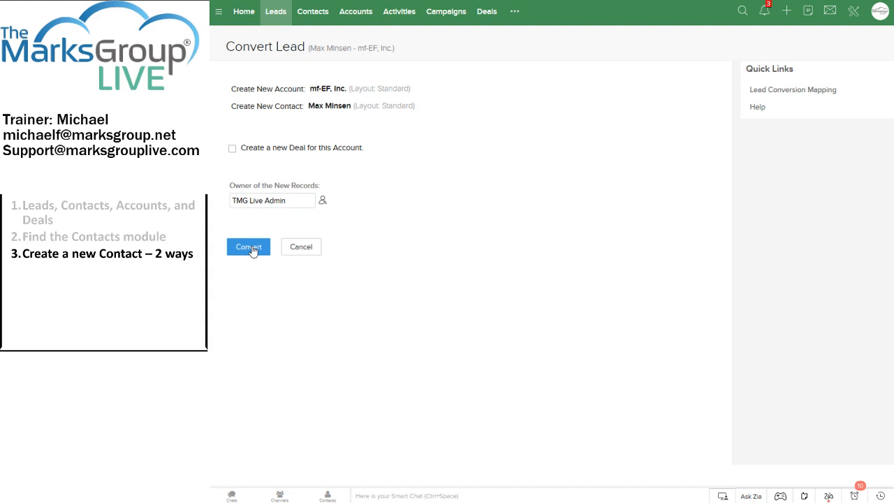
# - Convert the lead to account mf-EF, Inc. and contact, then go to Leads
pyautogui.click(248, 247)
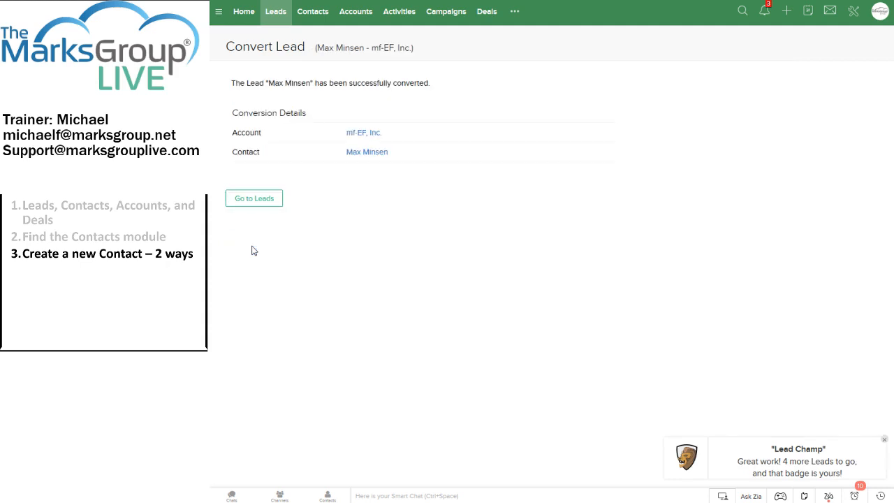
pyautogui.moveTo(321, 79)
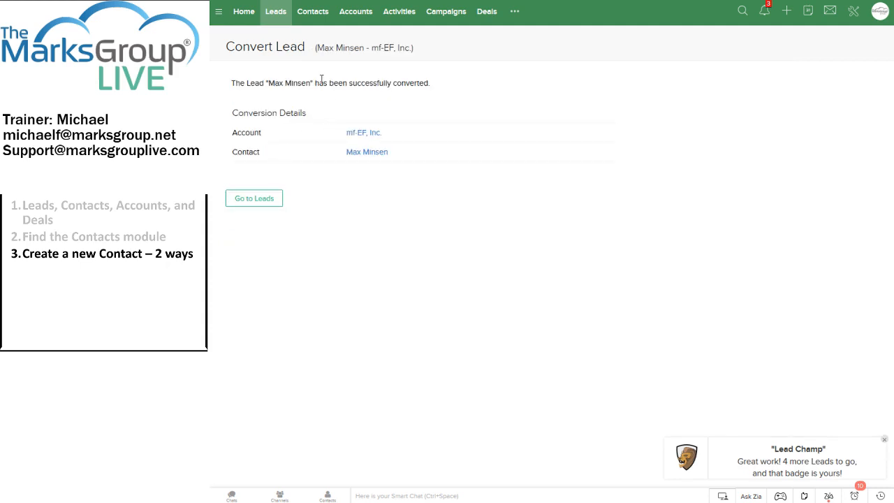
pyautogui.moveTo(382, 96)
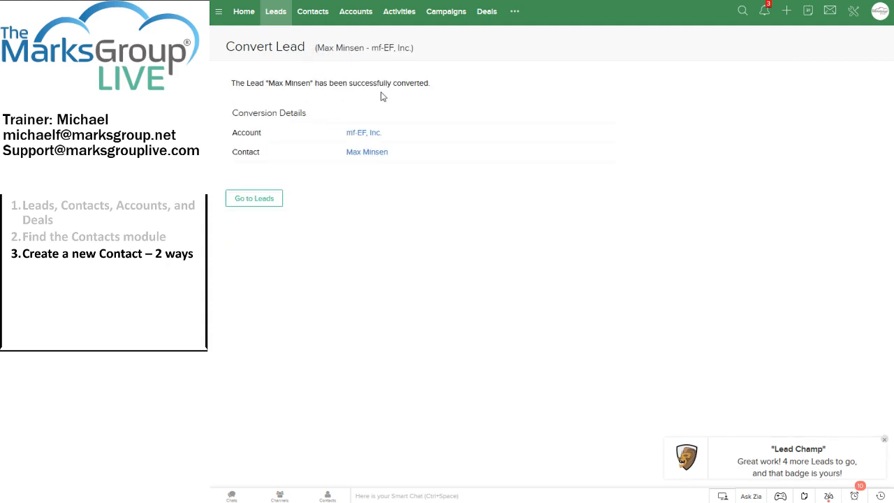
pyautogui.moveTo(266, 140)
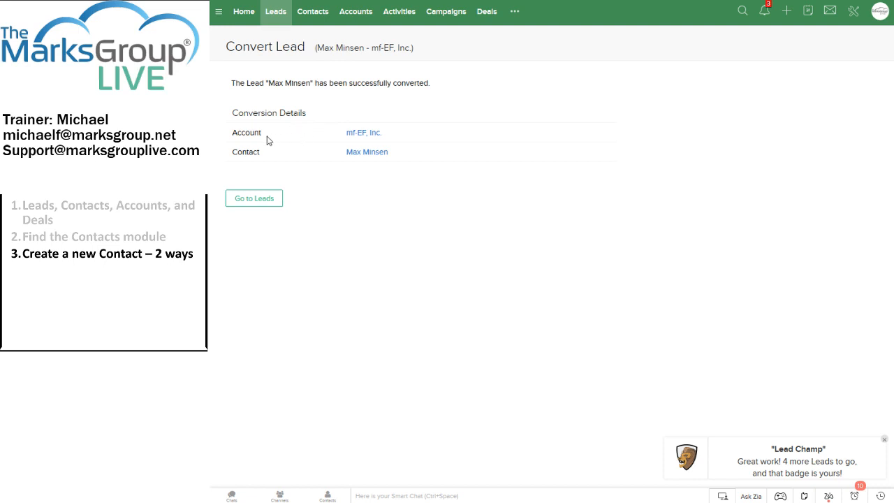
pyautogui.moveTo(363, 133)
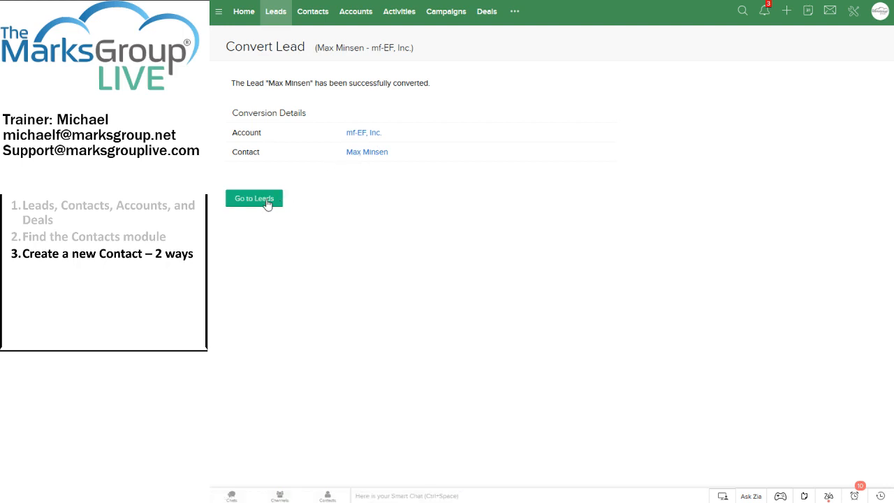
pyautogui.click(253, 198)
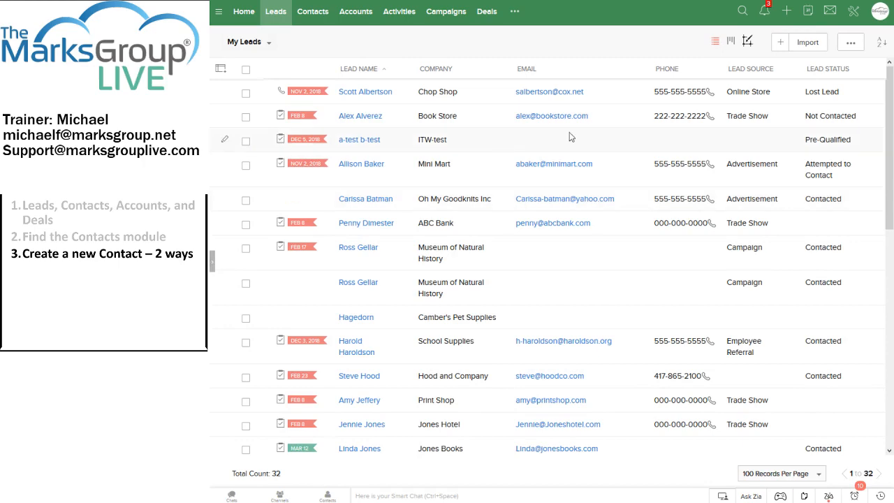
pyautogui.scroll(-3)
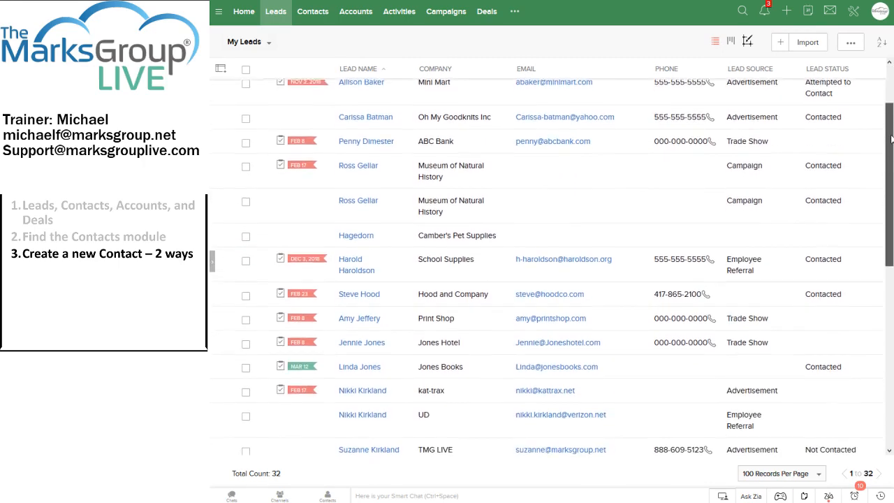
pyautogui.scroll(-3)
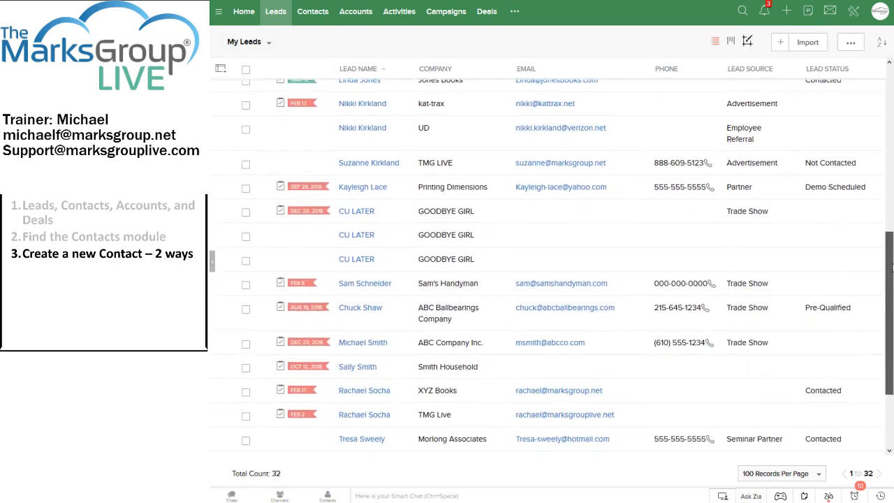
pyautogui.scroll(-3)
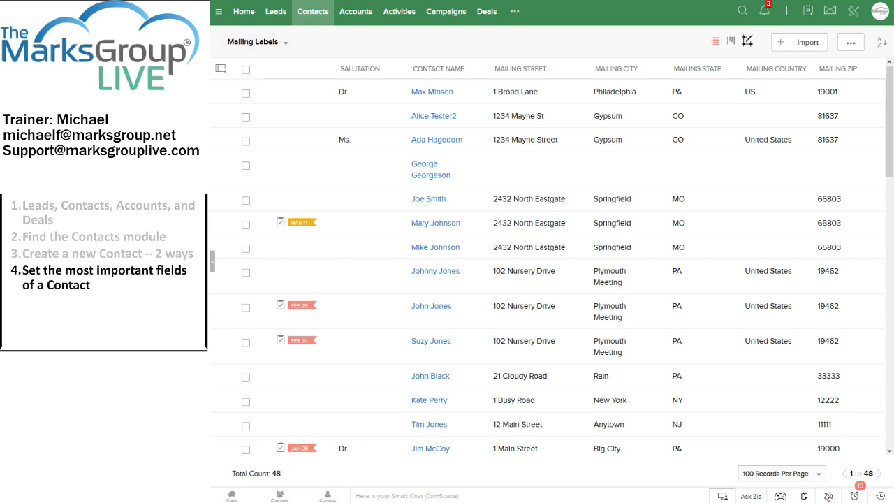
pyautogui.moveTo(474, 84)
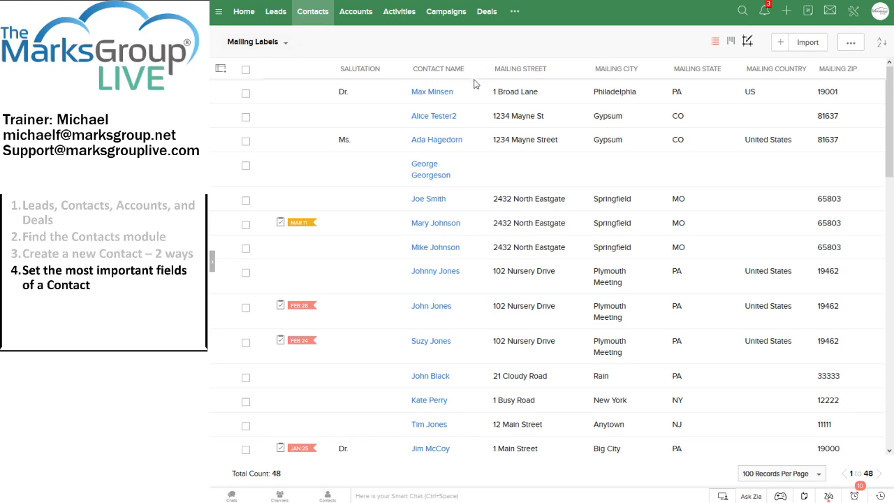
pyautogui.moveTo(435, 96)
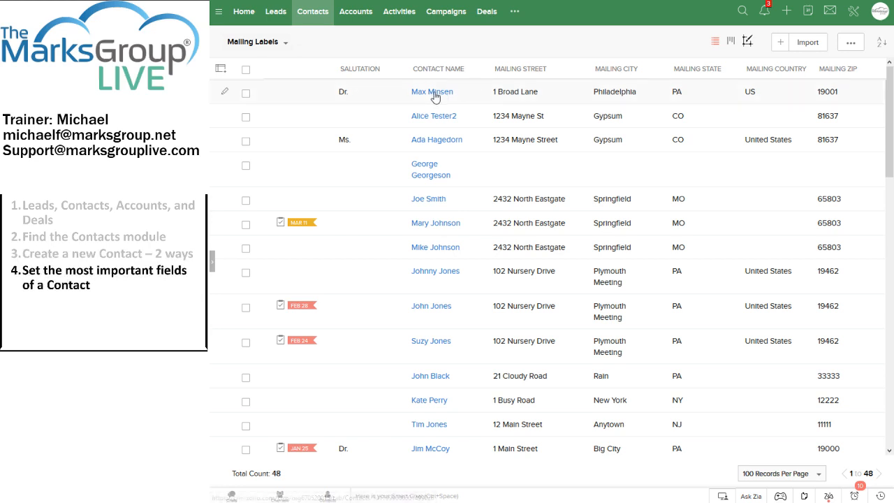
pyautogui.click(431, 91)
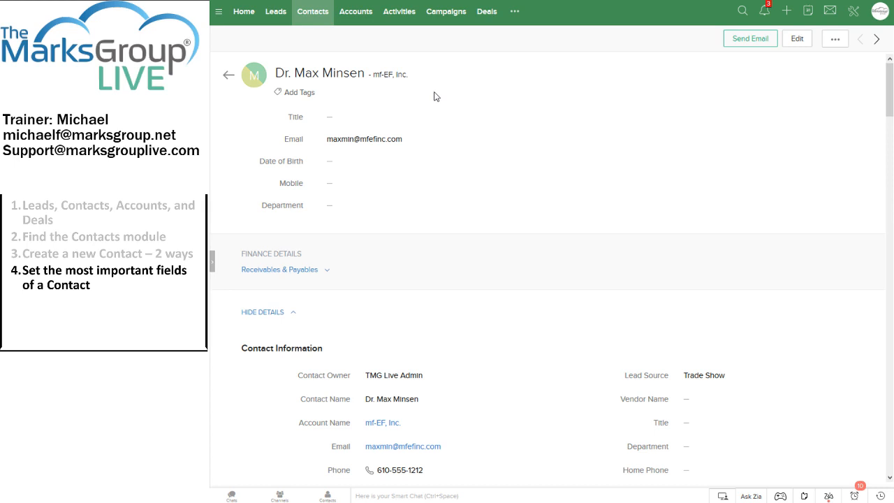
pyautogui.moveTo(383, 105)
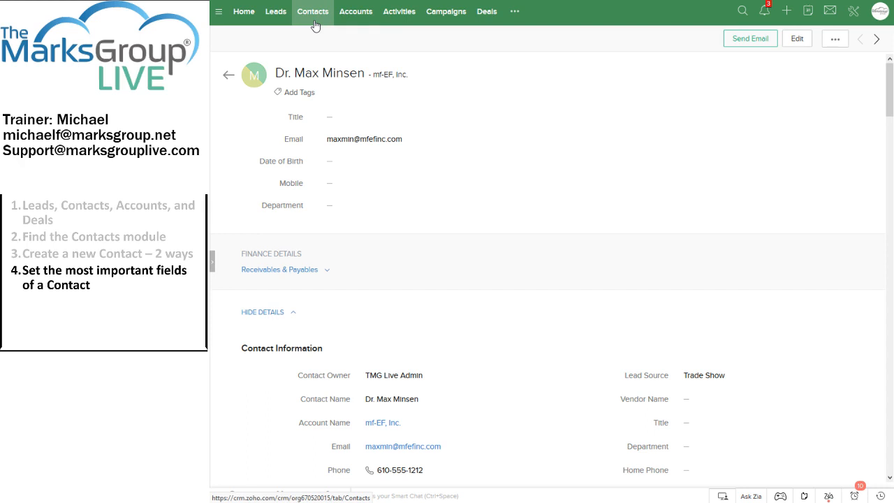
pyautogui.moveTo(377, 131)
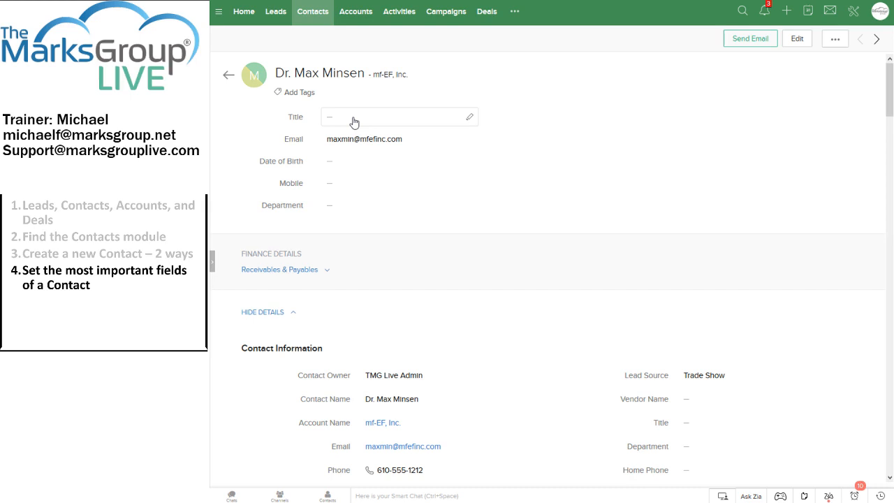
pyautogui.moveTo(362, 118)
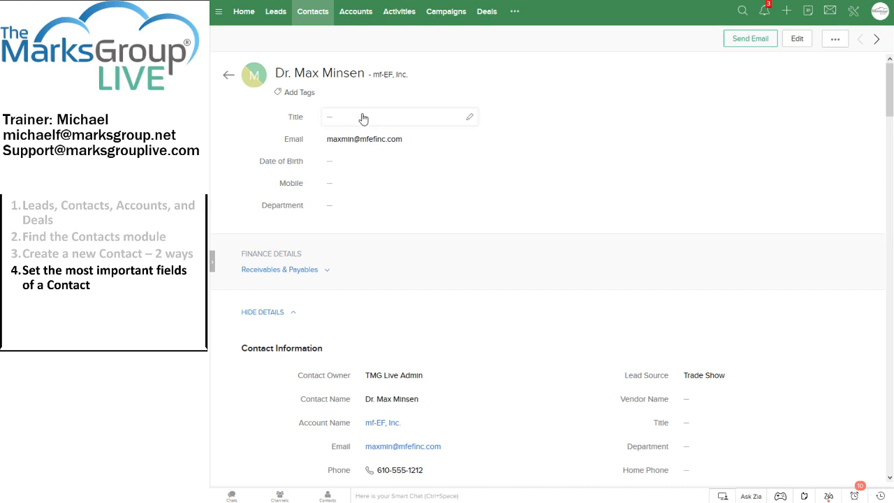
pyautogui.moveTo(510, 123)
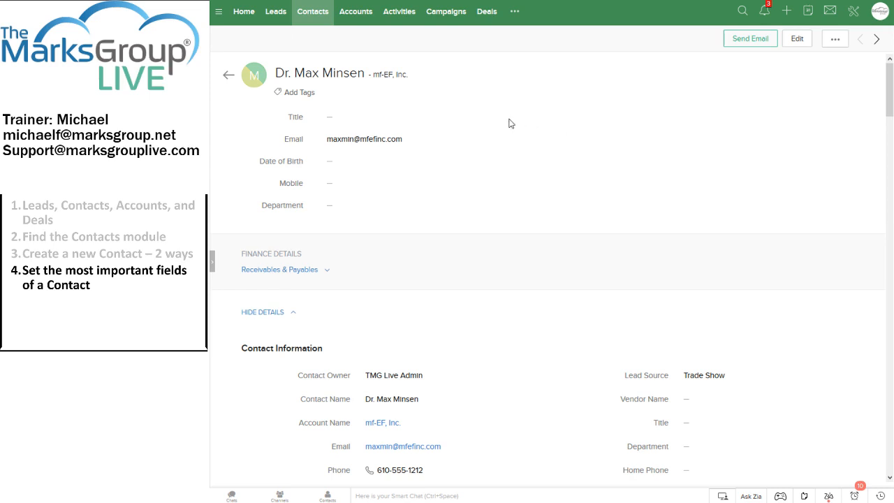
pyautogui.moveTo(476, 125)
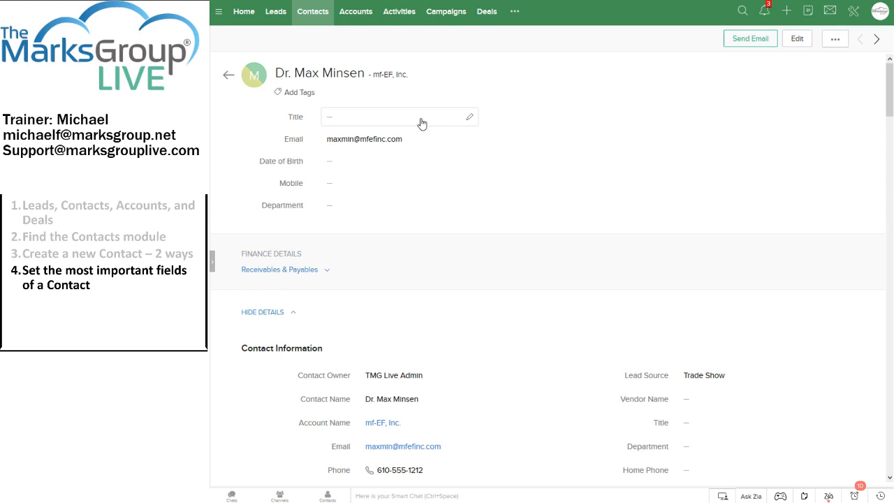
# - Set the contact's Title to 'Director of Advanced Biological Research' and save it
pyautogui.click(377, 116)
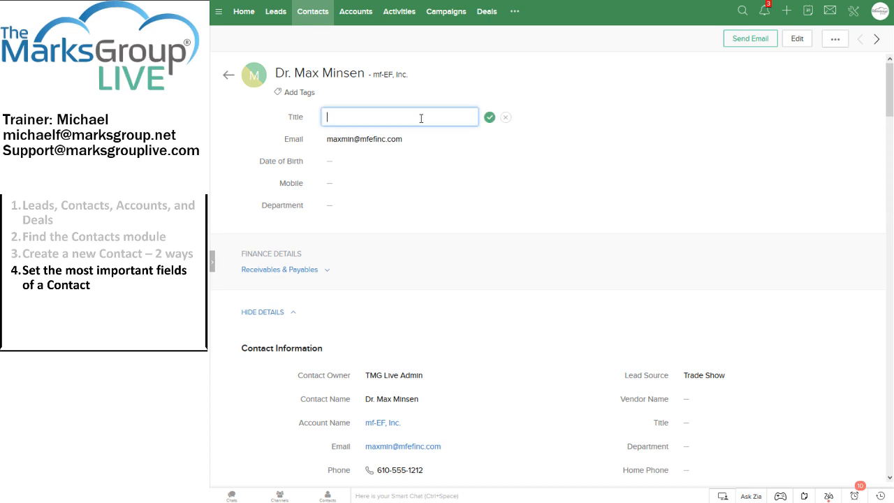
pyautogui.write('Director of Advanced')
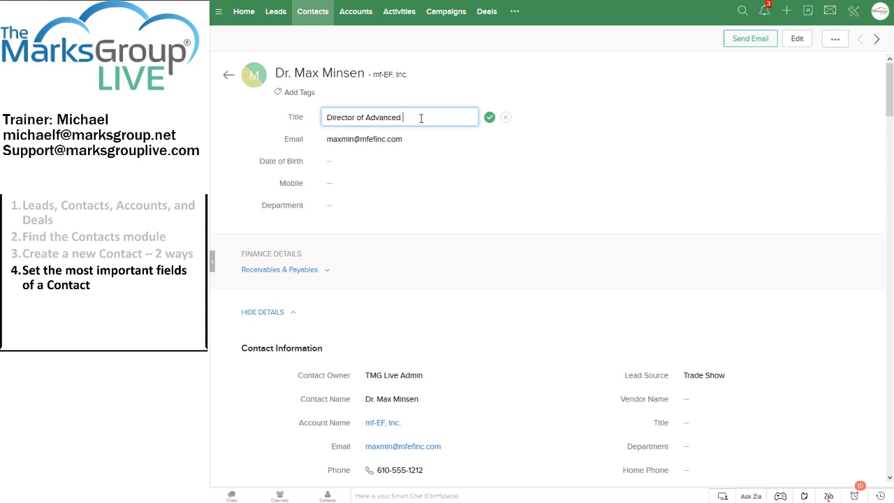
pyautogui.write('Biological Research')
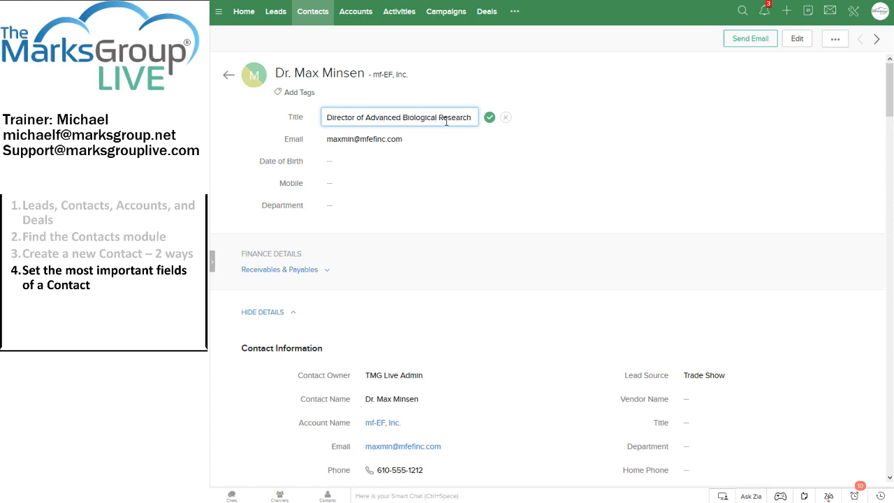
pyautogui.click(489, 117)
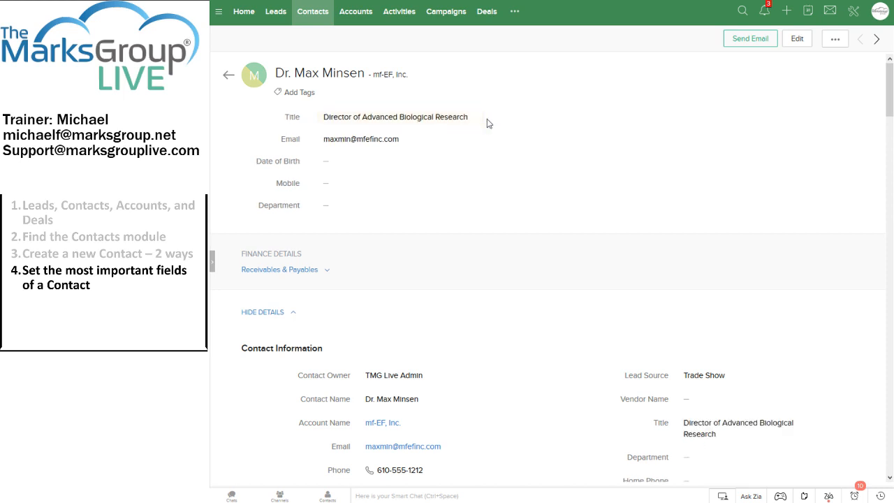
pyautogui.moveTo(808, 49)
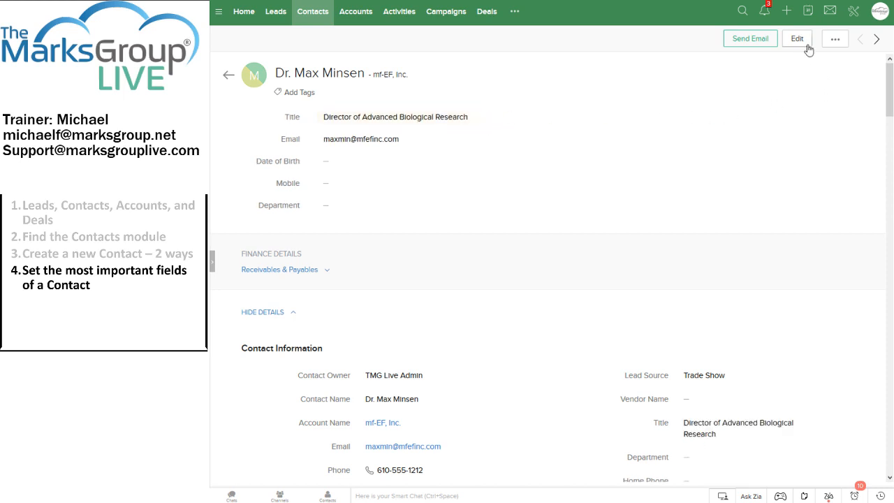
pyautogui.moveTo(832, 51)
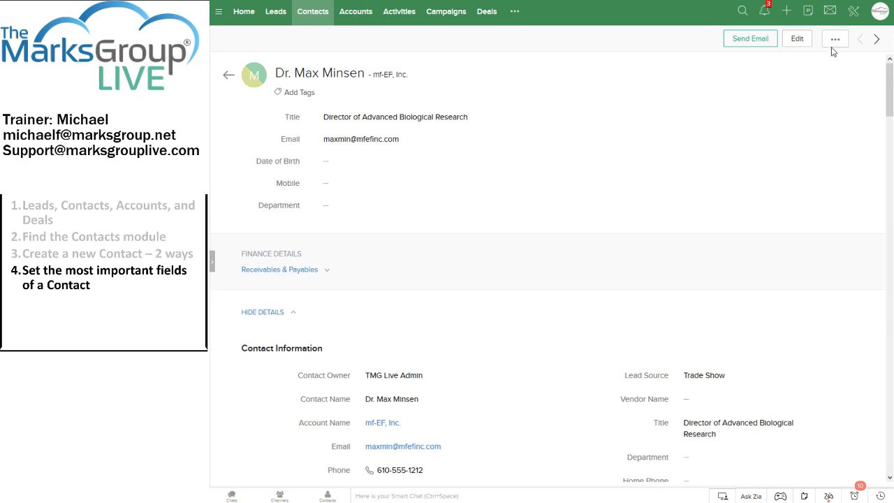
# - Open and cancel the edit form, then scroll down to the contact's Notes section
pyautogui.click(797, 39)
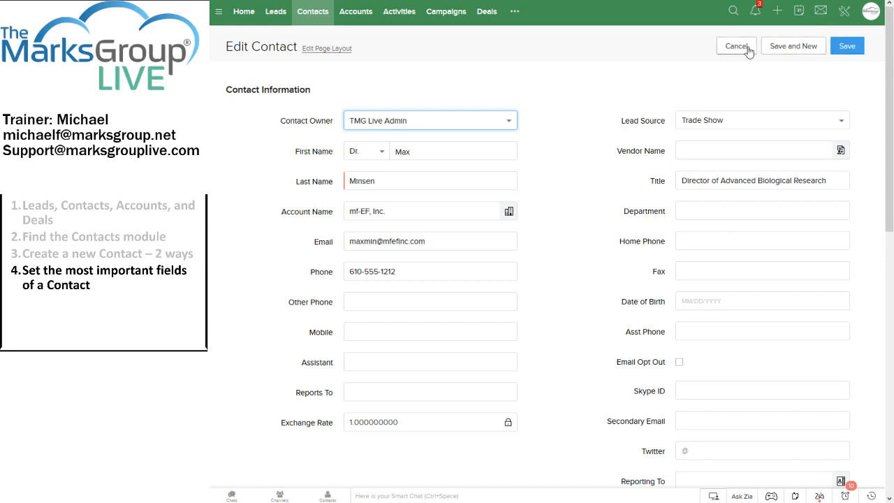
pyautogui.click(736, 45)
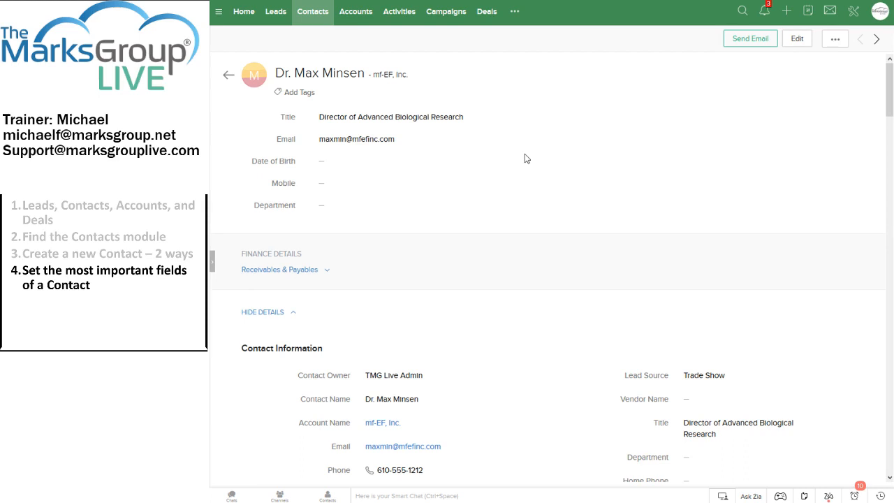
pyautogui.moveTo(532, 175)
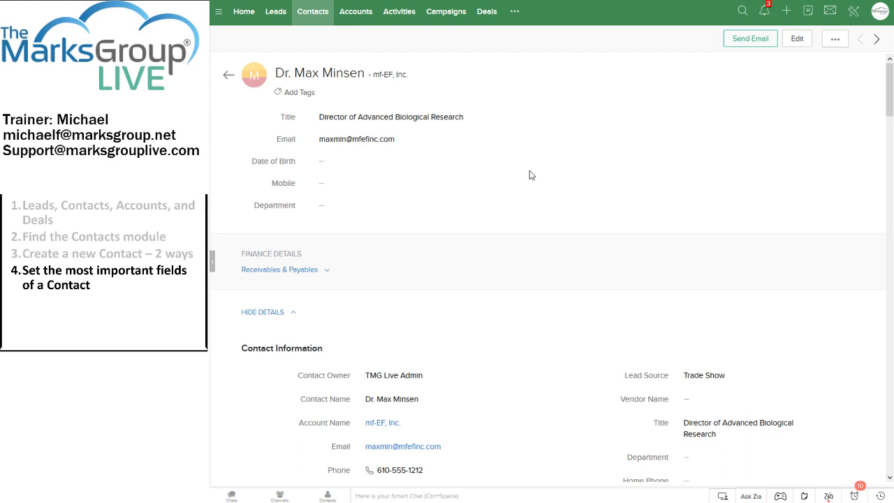
pyautogui.scroll(-3)
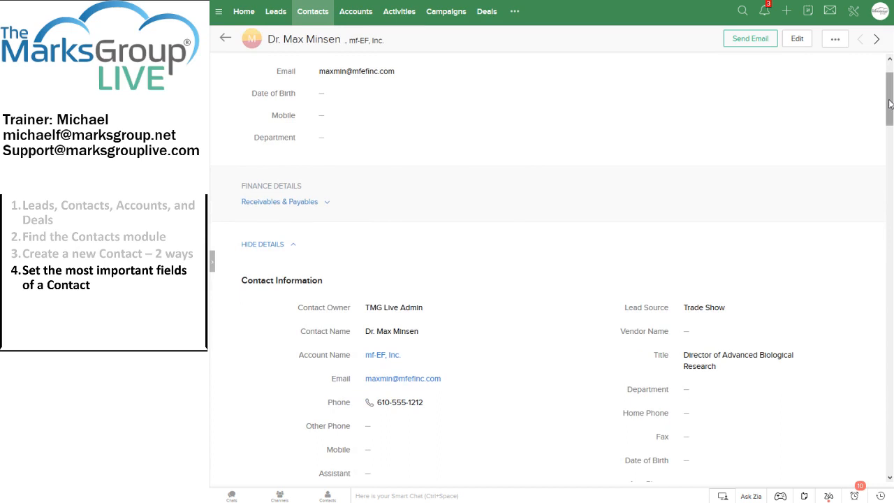
pyautogui.scroll(-3)
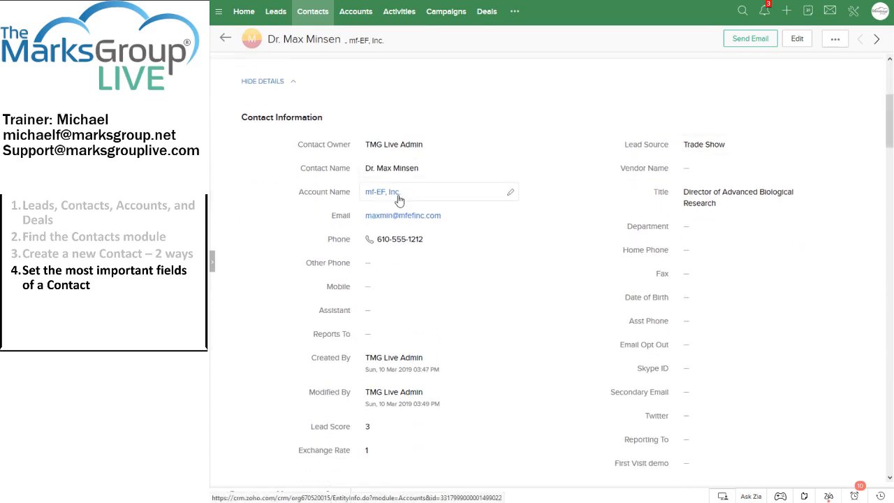
pyautogui.moveTo(394, 223)
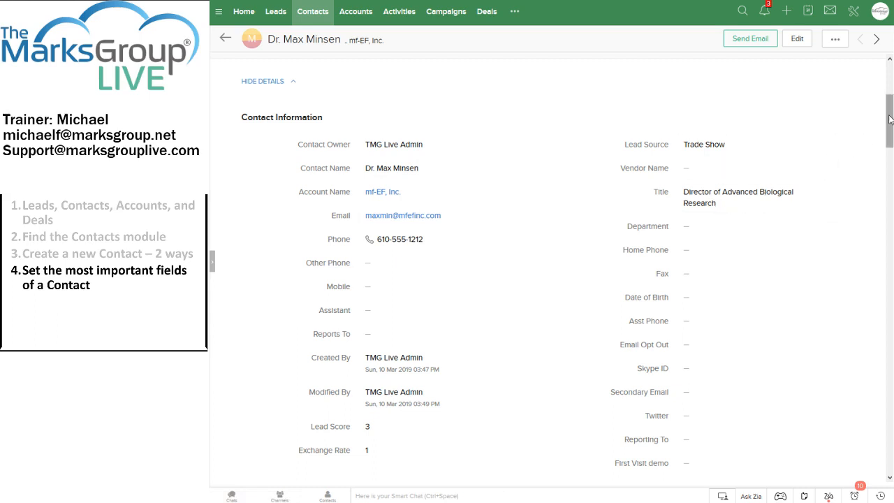
pyautogui.scroll(-3)
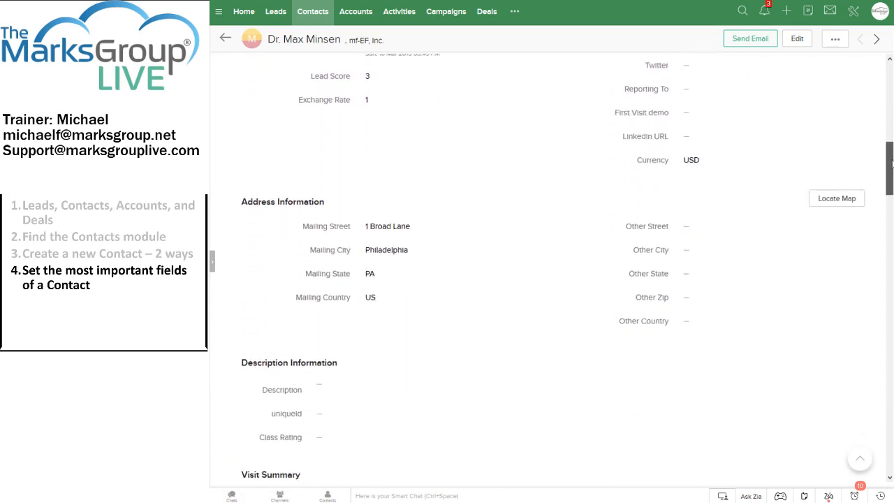
pyautogui.scroll(-3)
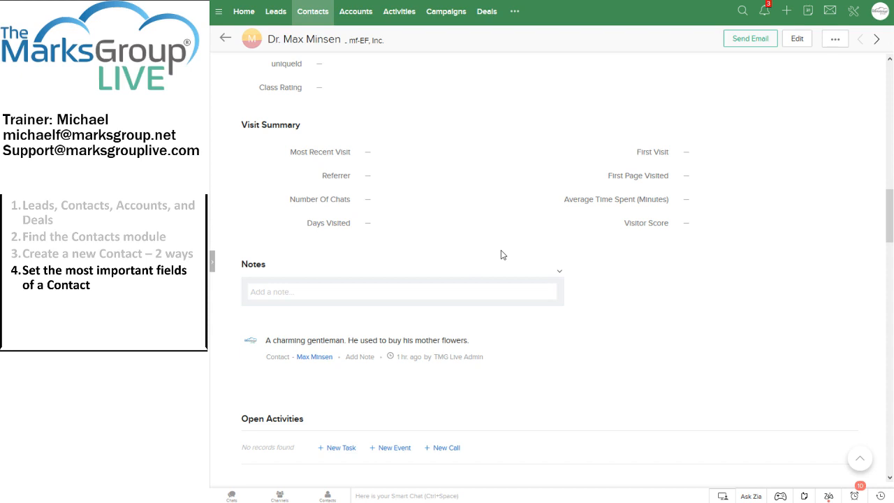
pyautogui.moveTo(869, 211)
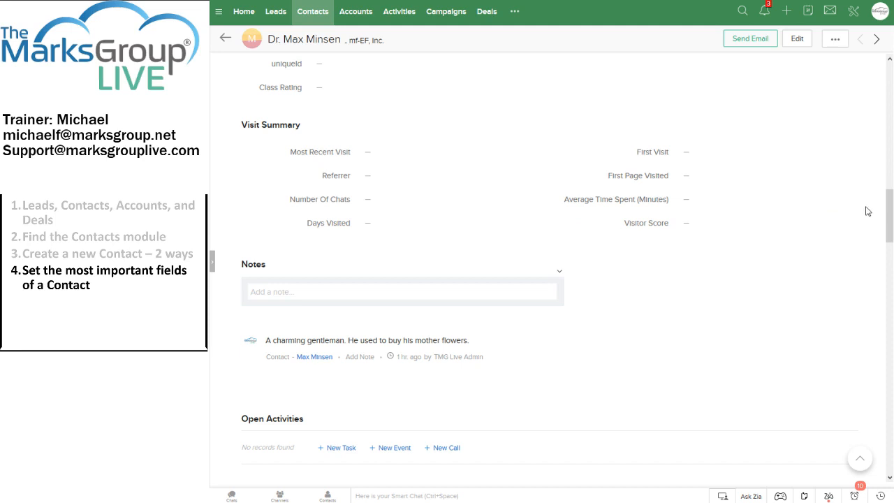
# - Scroll down to the Open Activities, Closed Activities, Attachments and Deals lists
pyautogui.scroll(-3)
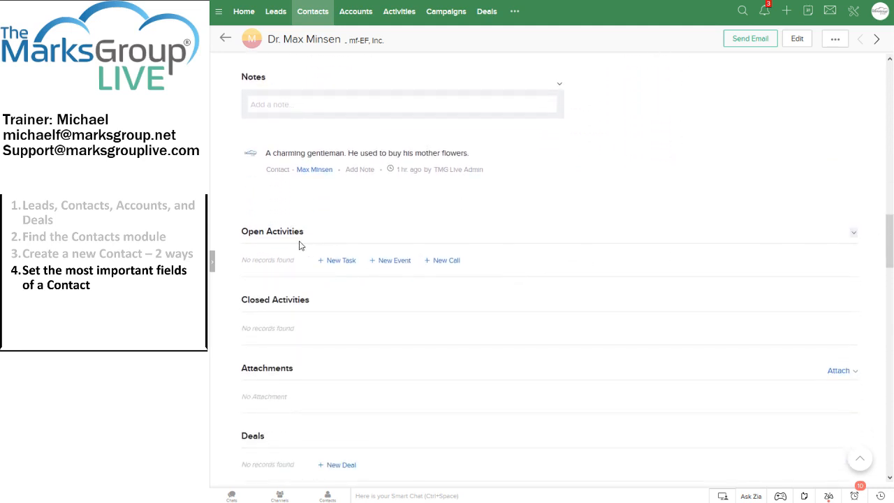
pyautogui.moveTo(317, 248)
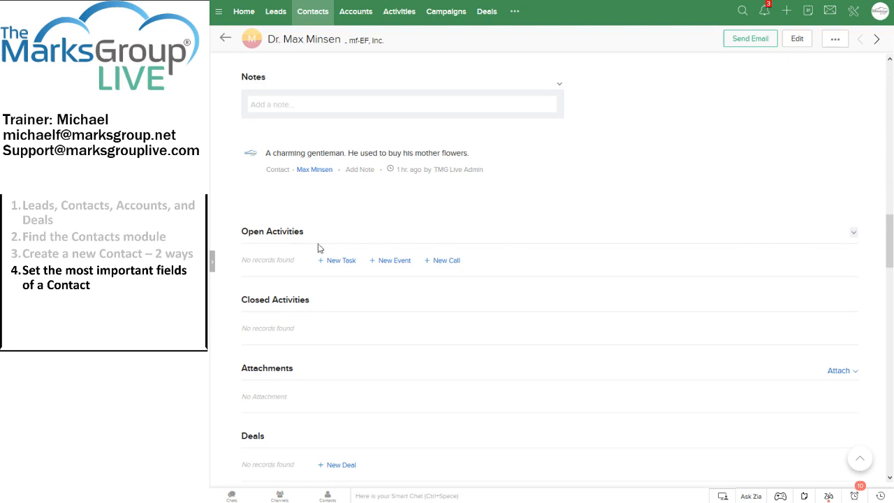
pyautogui.moveTo(340, 264)
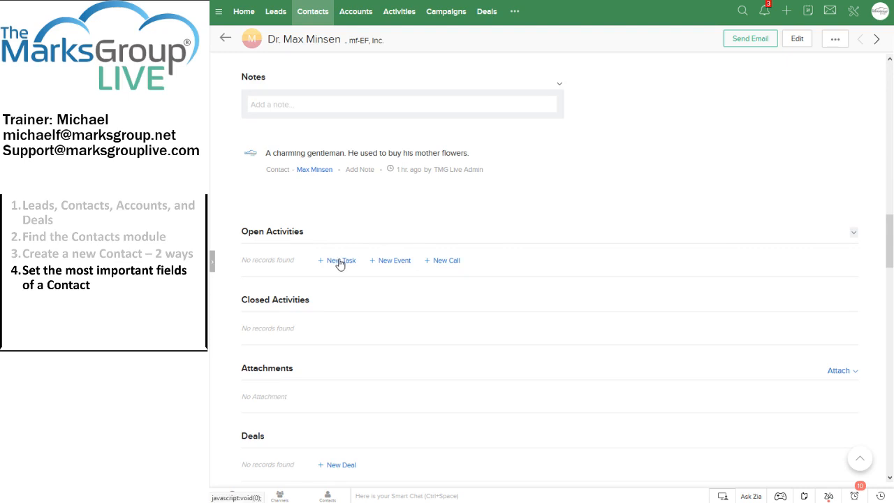
pyautogui.moveTo(385, 264)
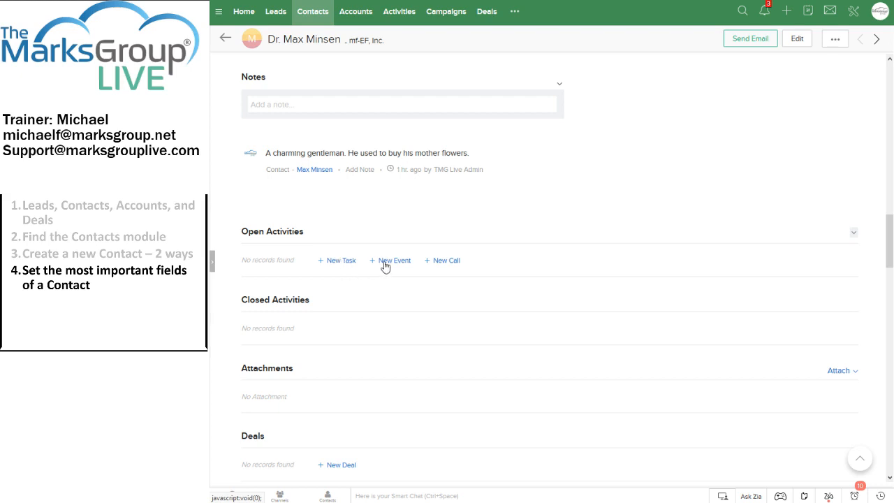
pyautogui.moveTo(441, 260)
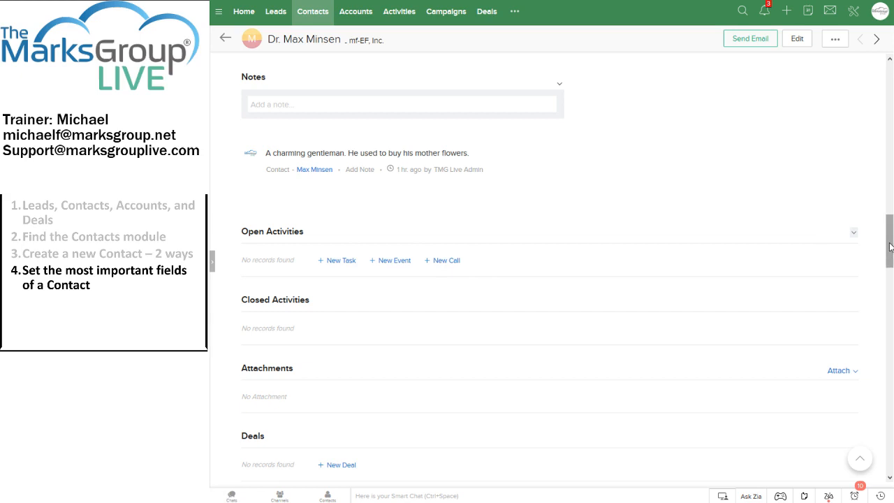
# - Scroll through Products, Cases, Quotes, Orders, Emails, Invoices, Zoho Desk and Campaigns lists
pyautogui.scroll(-3)
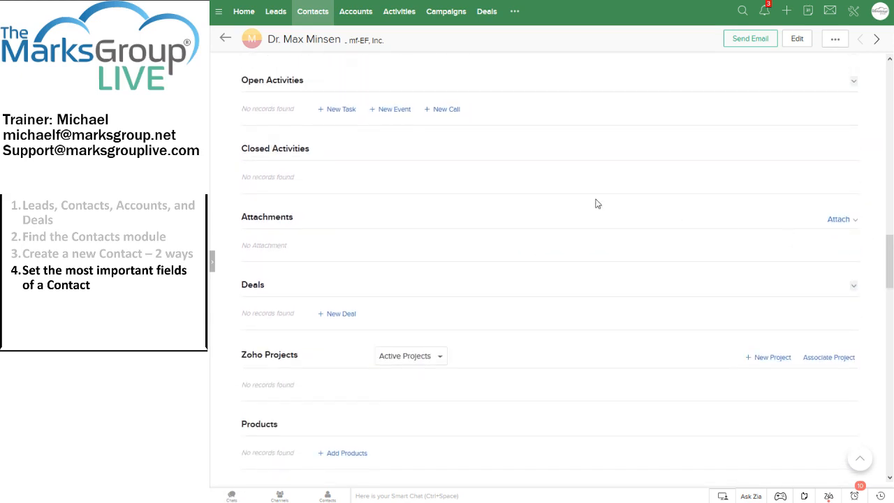
pyautogui.moveTo(283, 229)
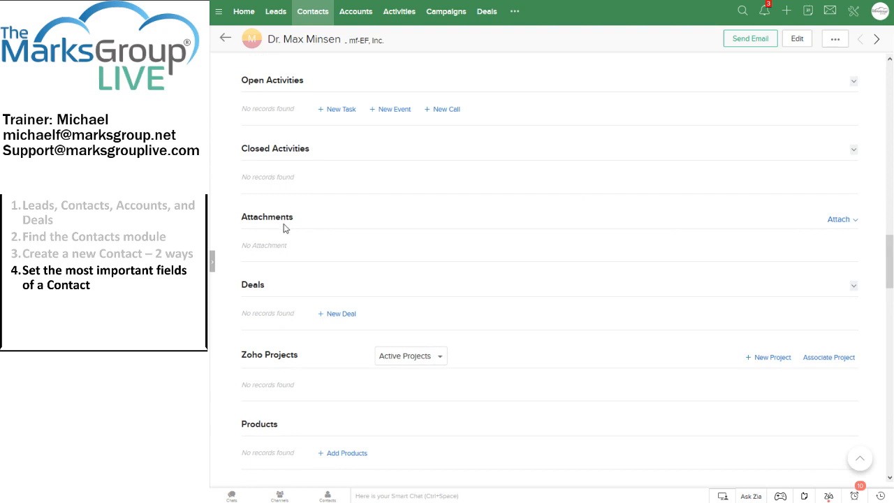
pyautogui.moveTo(265, 294)
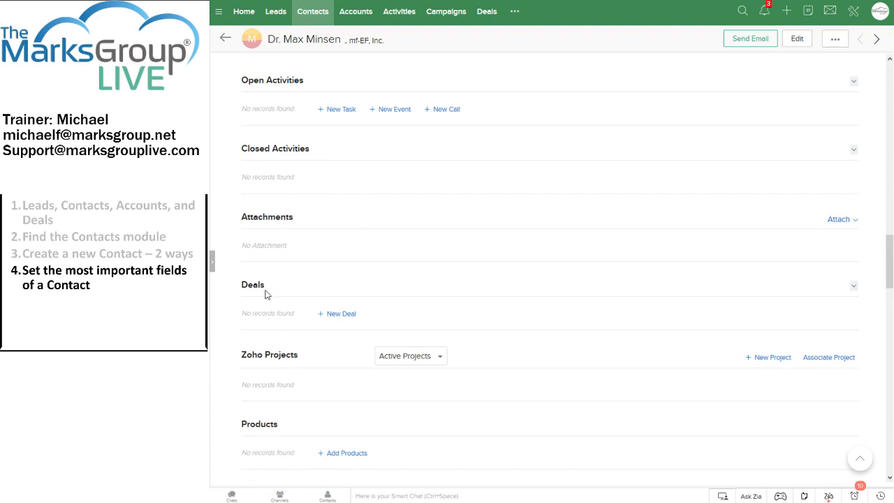
pyautogui.scroll(-3)
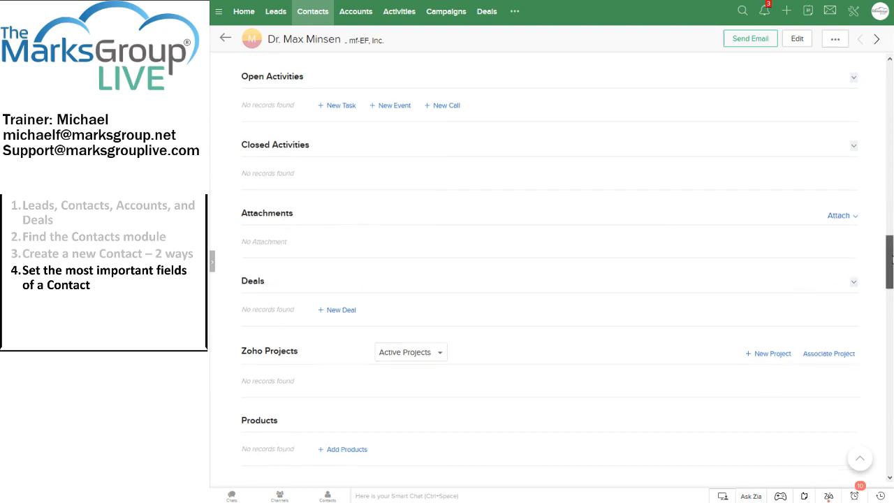
pyautogui.scroll(-3)
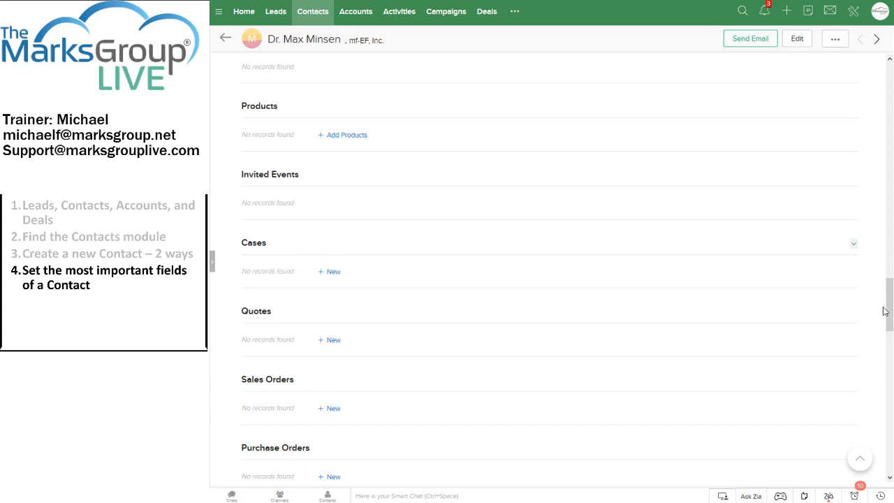
pyautogui.scroll(-3)
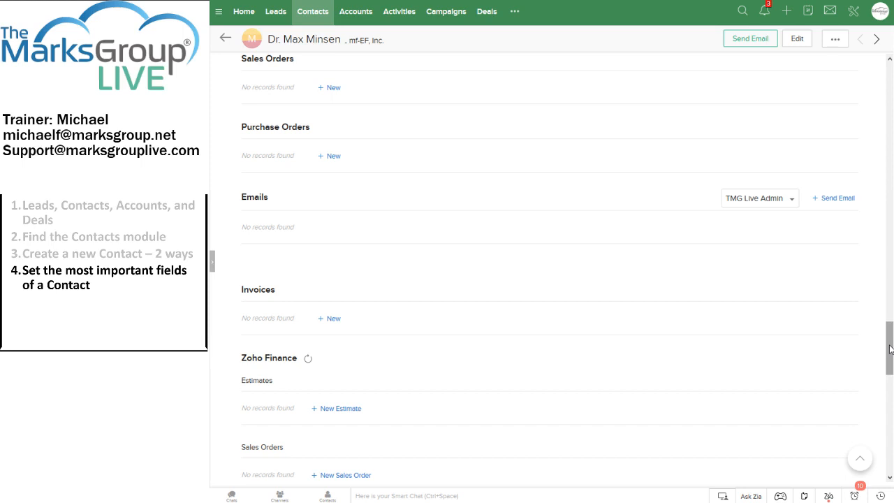
pyautogui.scroll(-3)
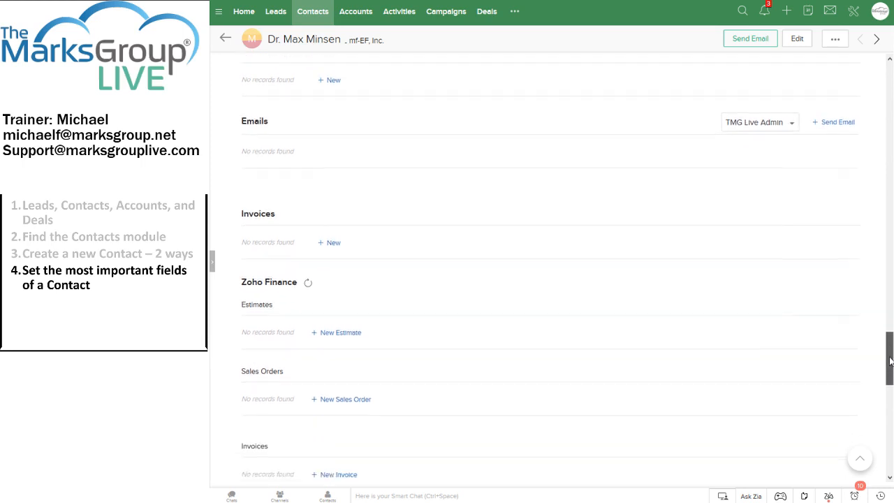
pyautogui.scroll(-3)
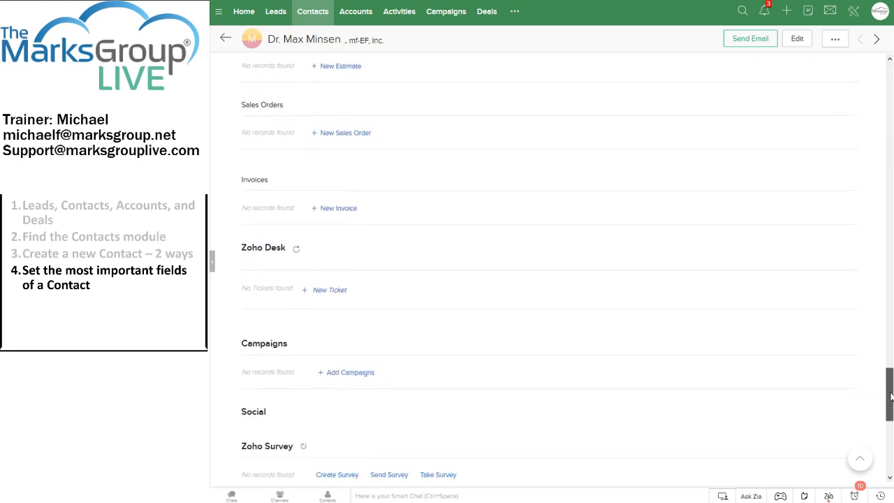
pyautogui.scroll(-3)
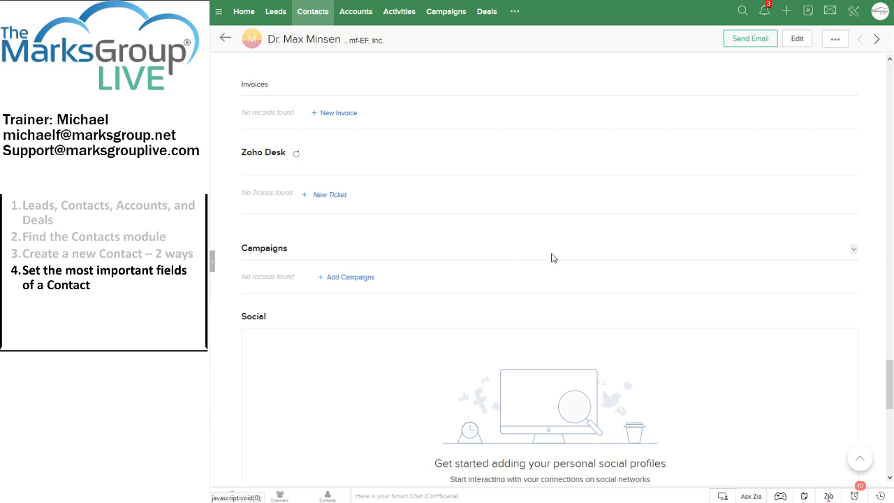
# - Scroll to the Social panel, Zoho Survey and SalesIQ Visits sections
pyautogui.scroll(-3)
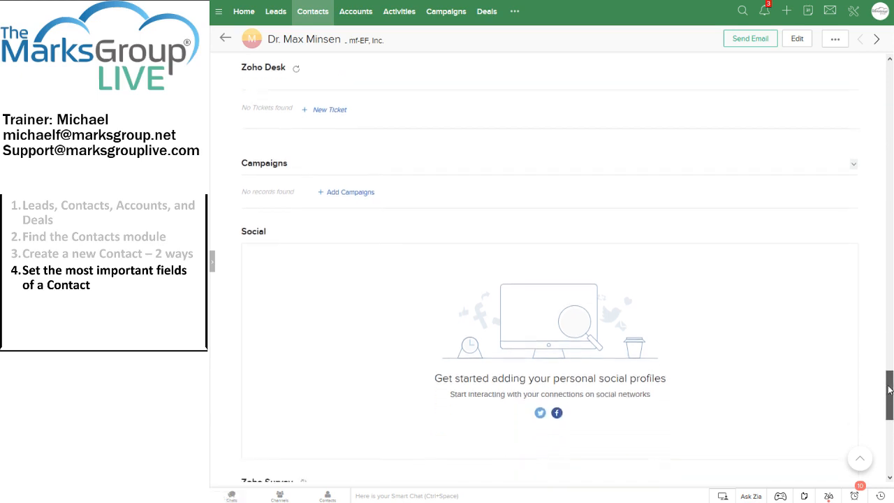
pyautogui.scroll(-3)
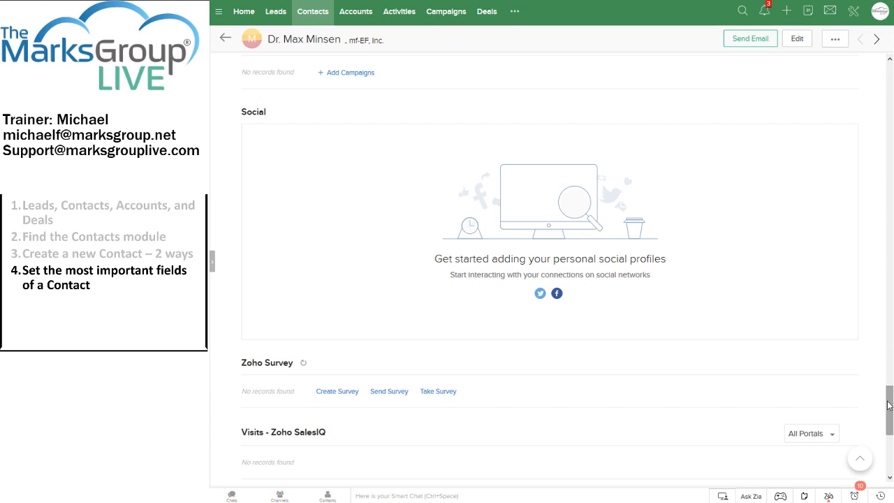
pyautogui.moveTo(716, 292)
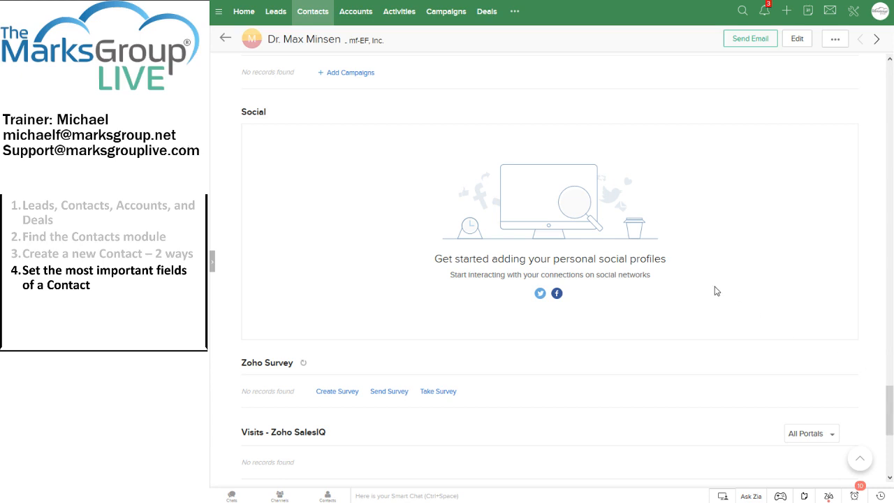
pyautogui.moveTo(582, 290)
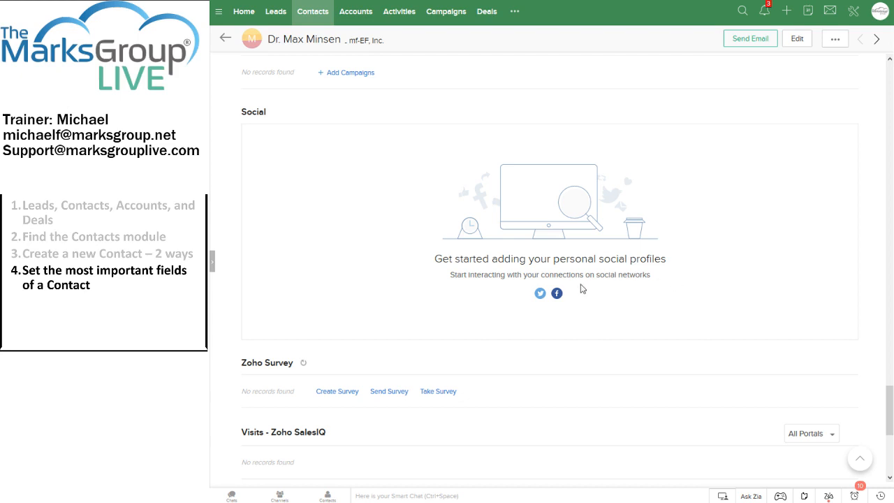
pyautogui.moveTo(548, 225)
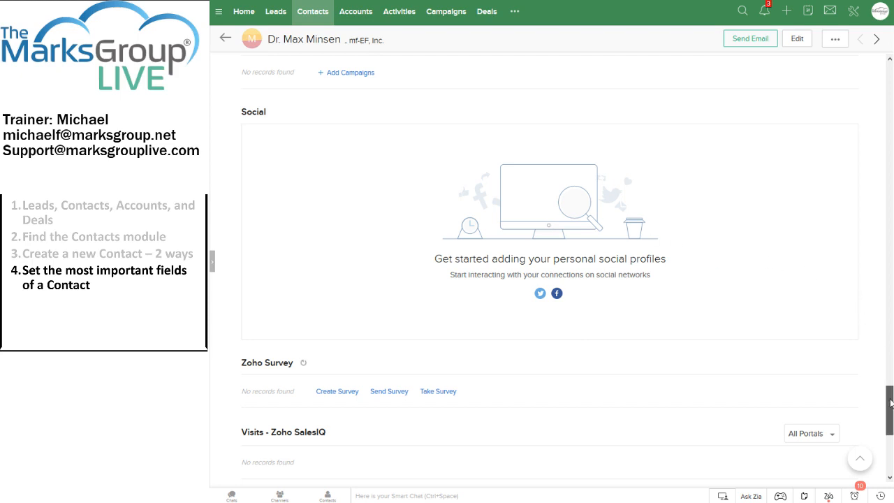
# - Scroll to the bottom to Reporting Contacts, Contacts and Add Related List
pyautogui.scroll(-3)
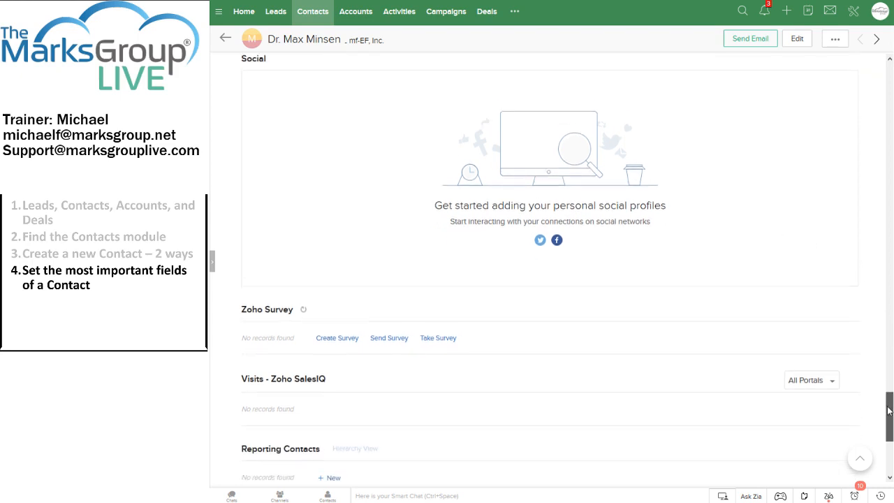
pyautogui.scroll(-3)
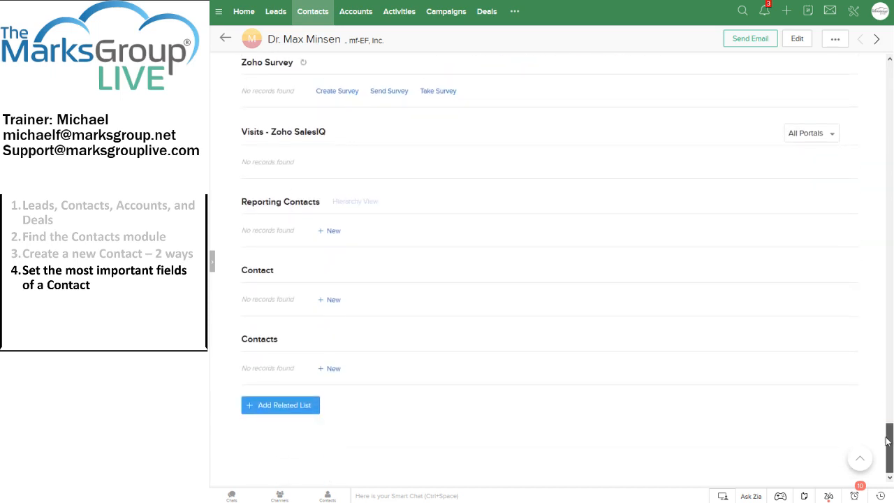
pyautogui.moveTo(871, 396)
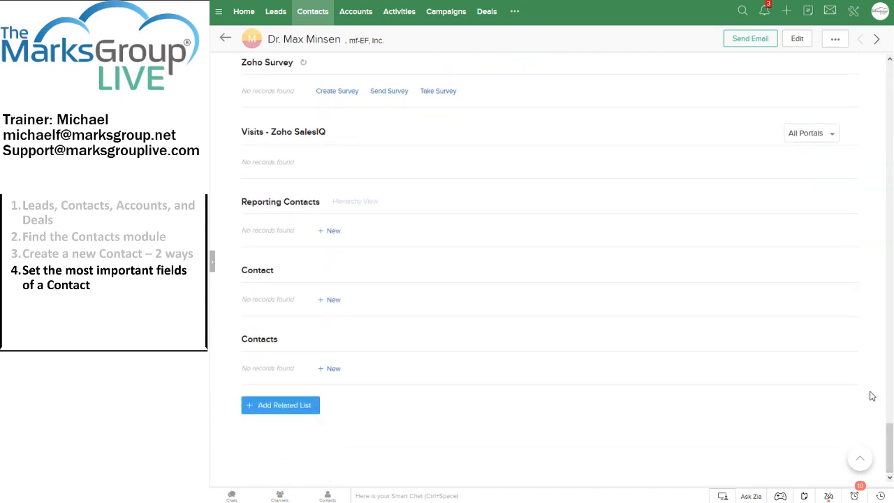
pyautogui.moveTo(880, 176)
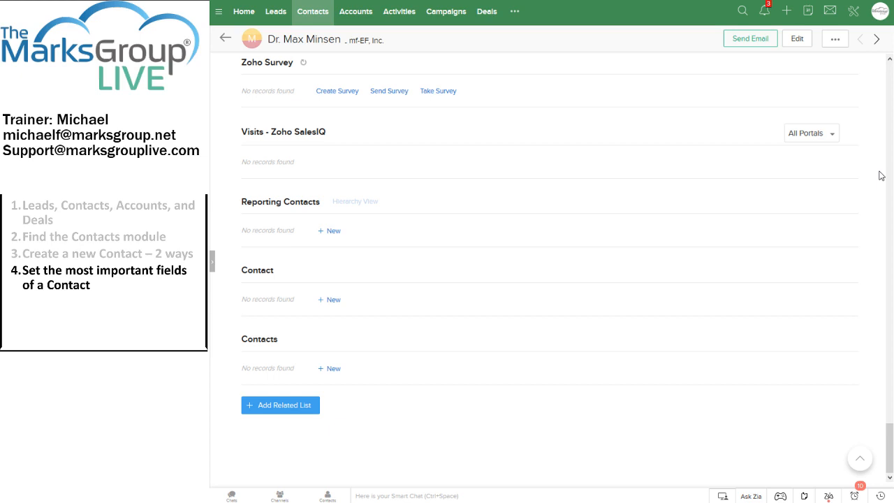
pyautogui.moveTo(890, 56)
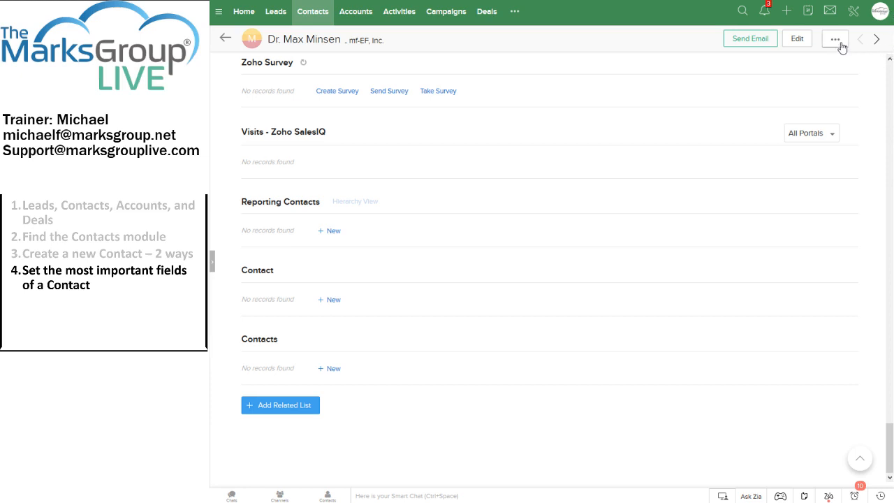
pyautogui.click(833, 38)
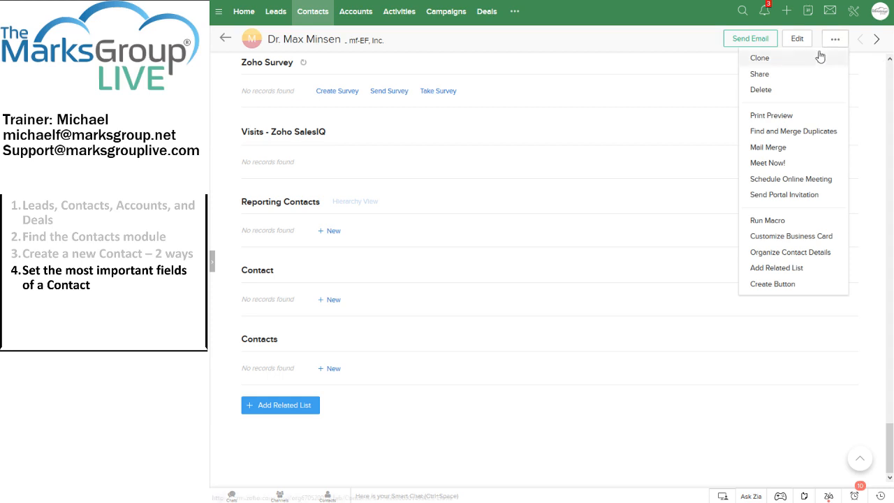
pyautogui.click(760, 89)
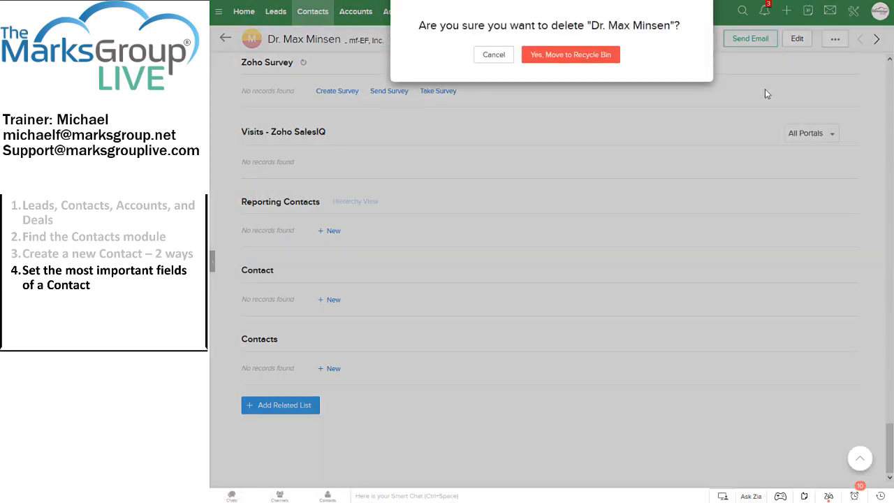